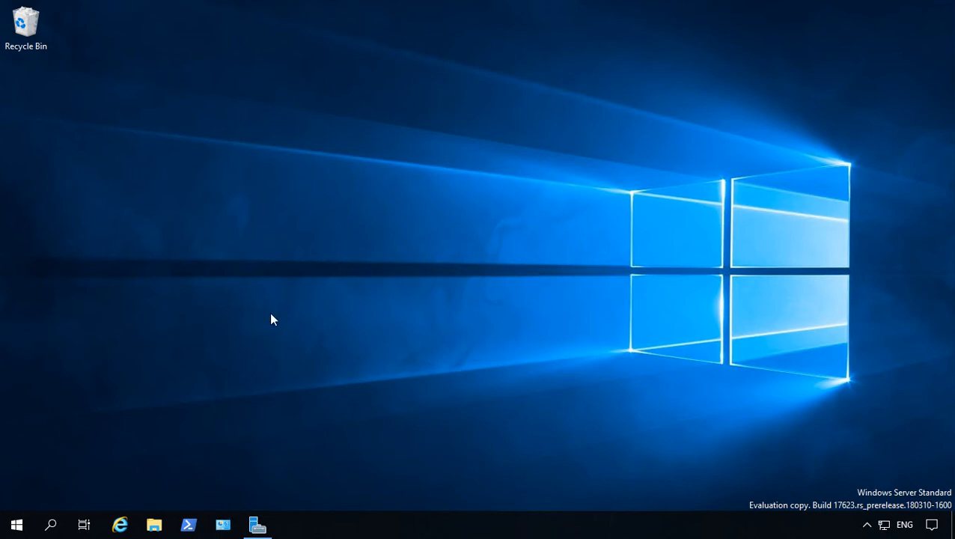
mouse_move(241, 357)
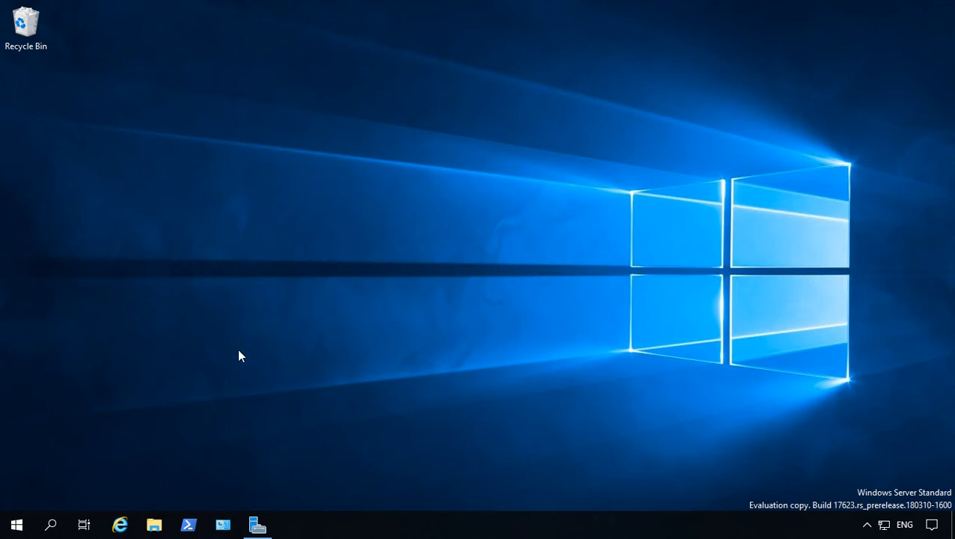
mouse_move(142, 470)
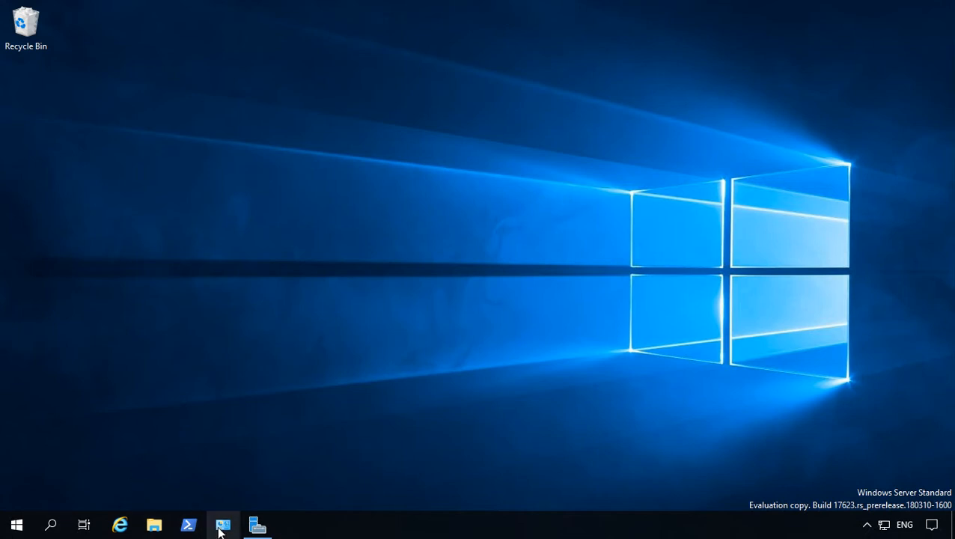
Search 'defender' in Windows Settings and bring up the Windows Defender Firewall Control Panel page.
click(223, 524)
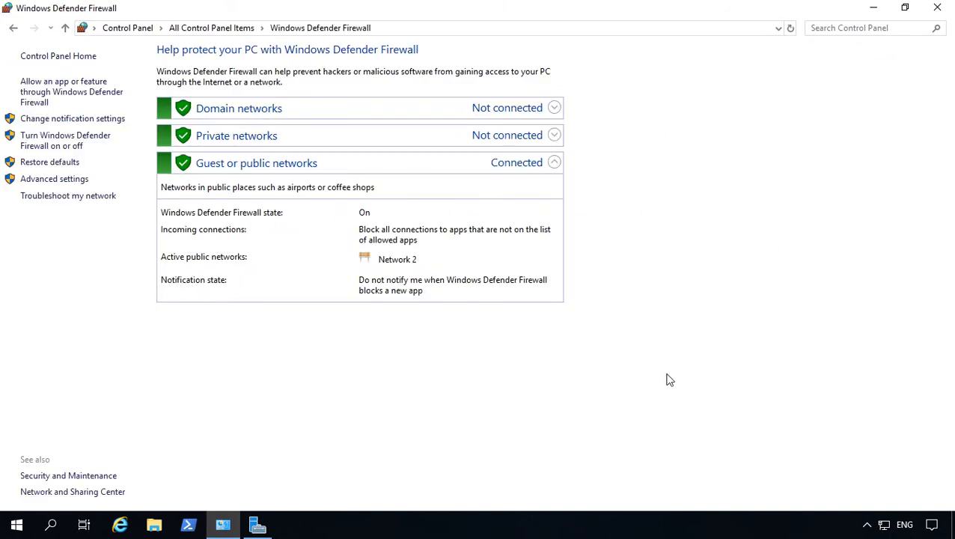
click(937, 8)
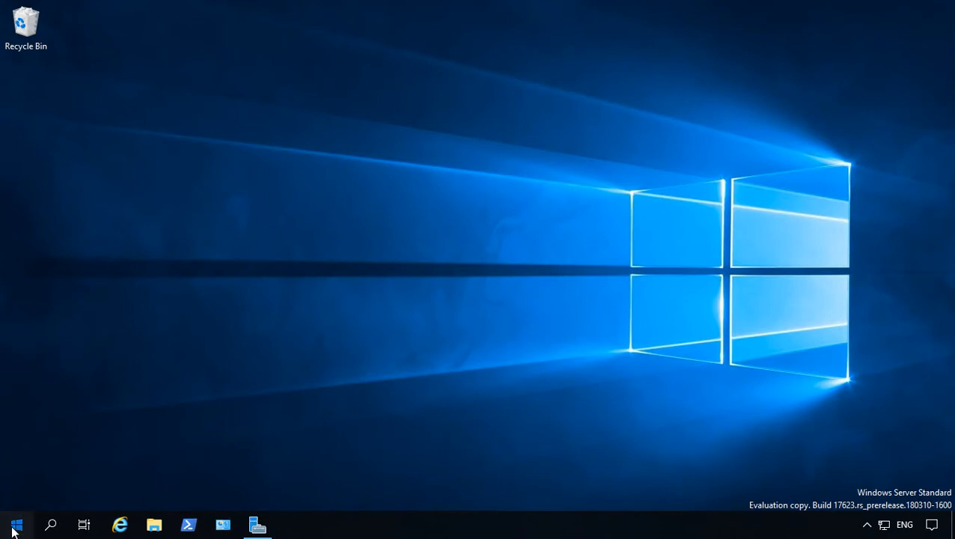
click(17, 524)
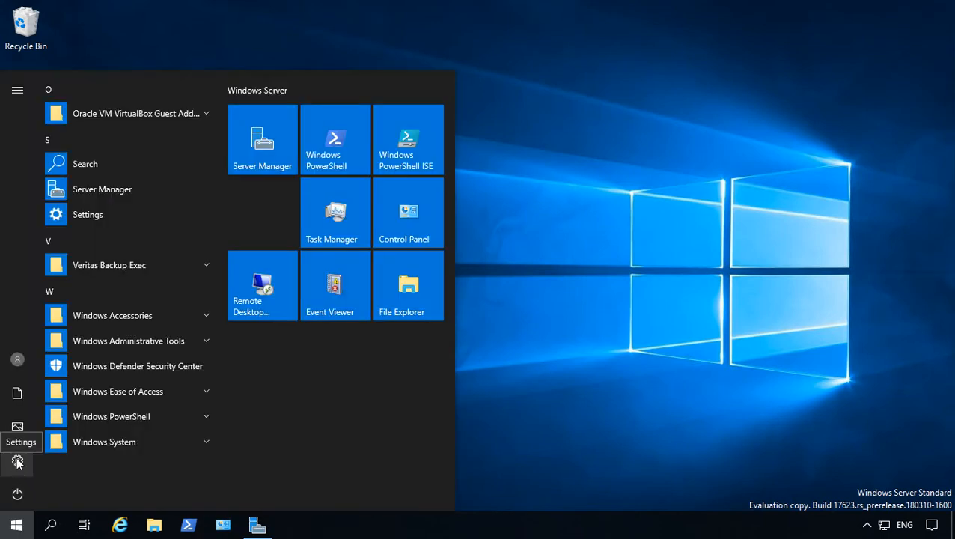
click(18, 461)
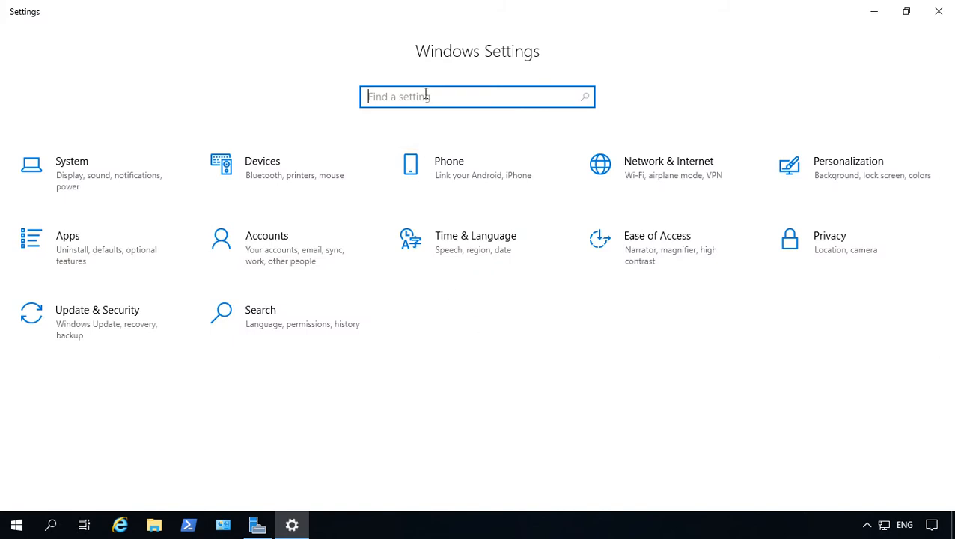
text(defender)
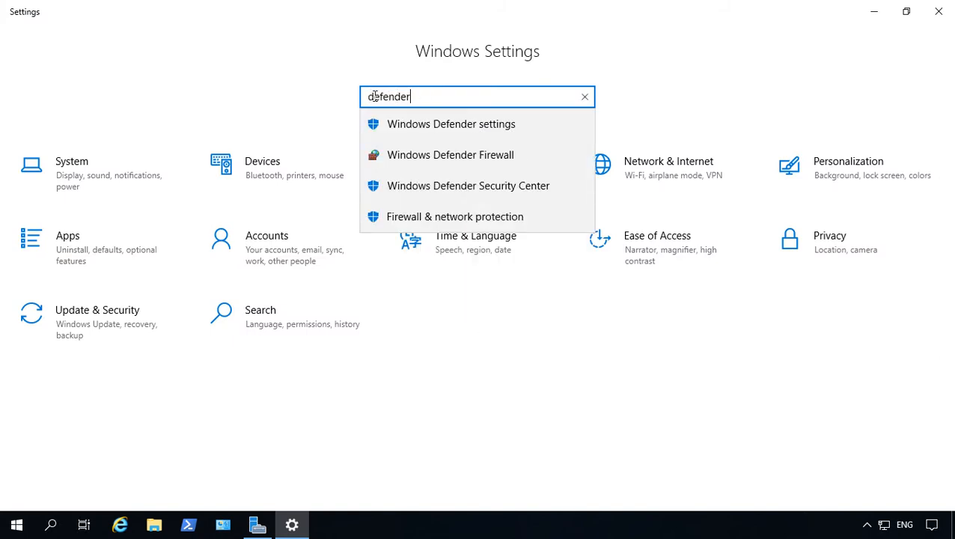
click(449, 154)
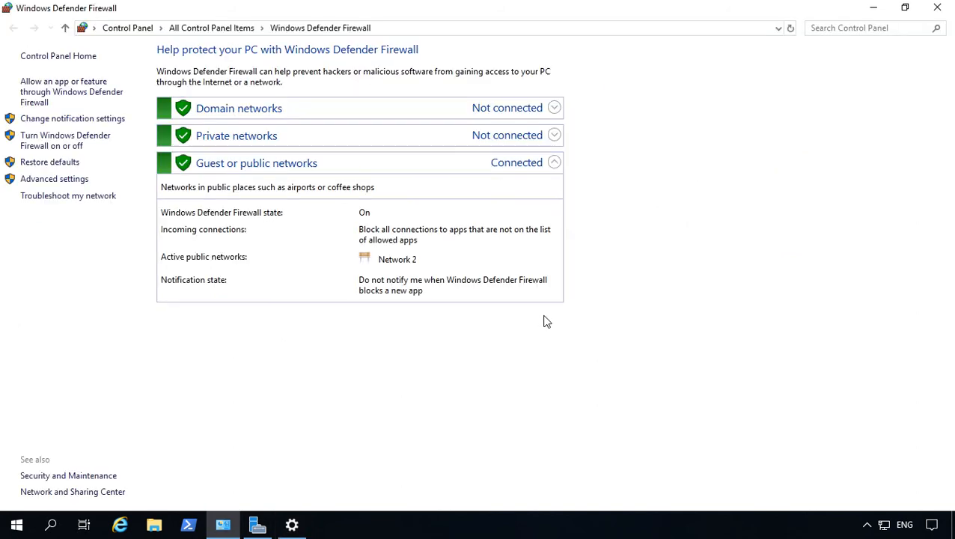
mouse_move(69, 195)
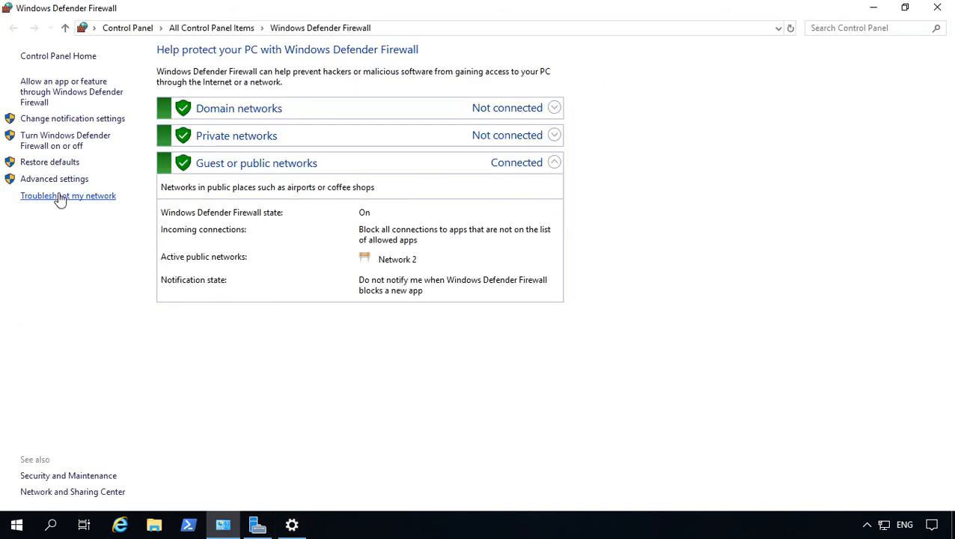
Enter Advanced settings and show the Inbound Rules list (rdp, Backup Exec, etc.).
click(54, 178)
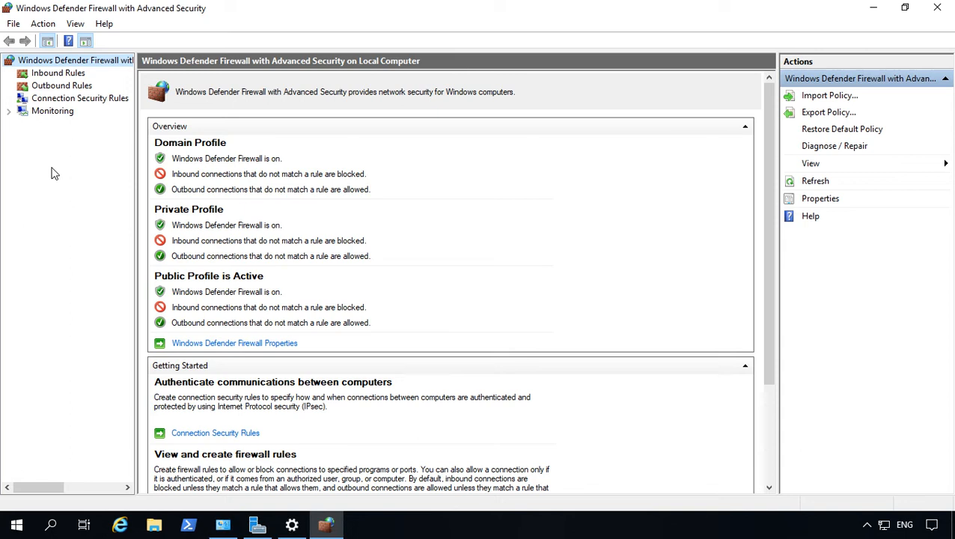
mouse_move(75, 182)
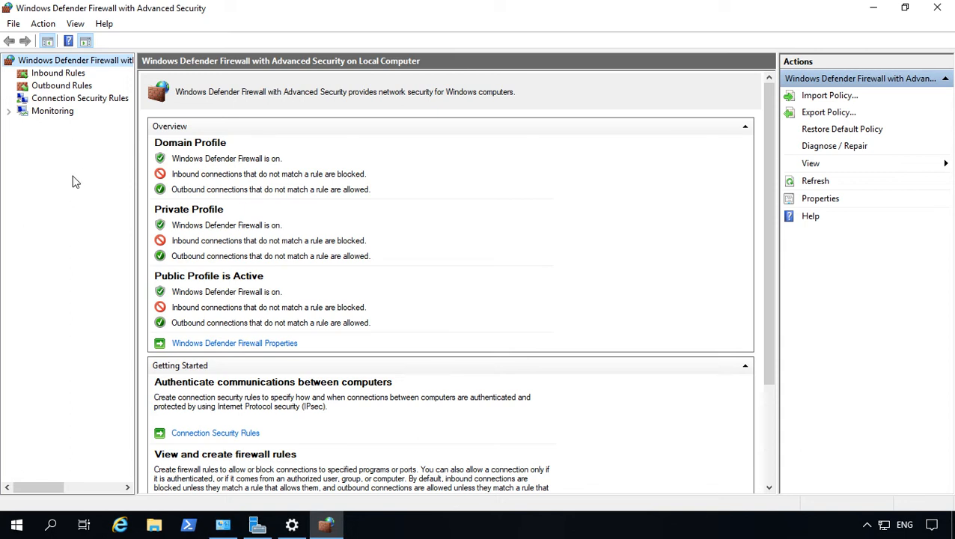
click(57, 72)
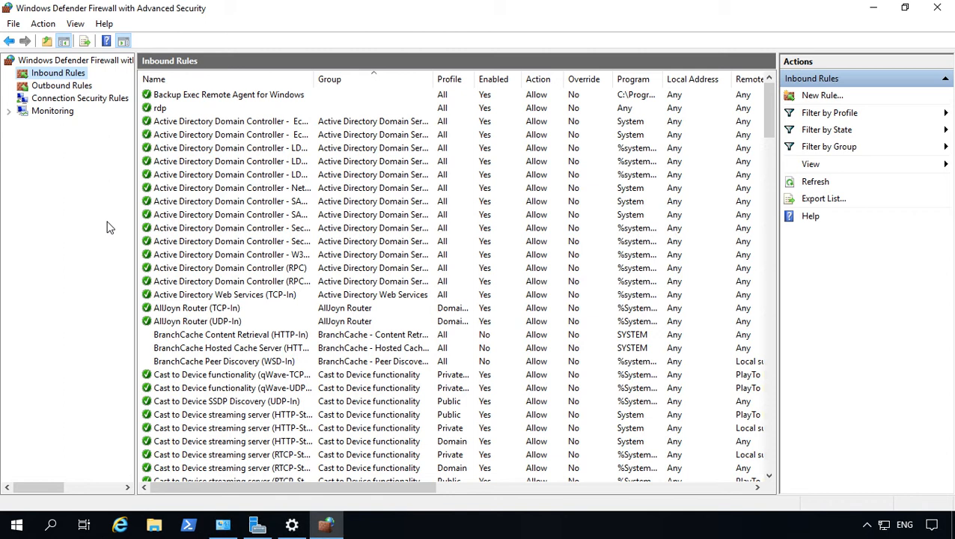
mouse_move(77, 242)
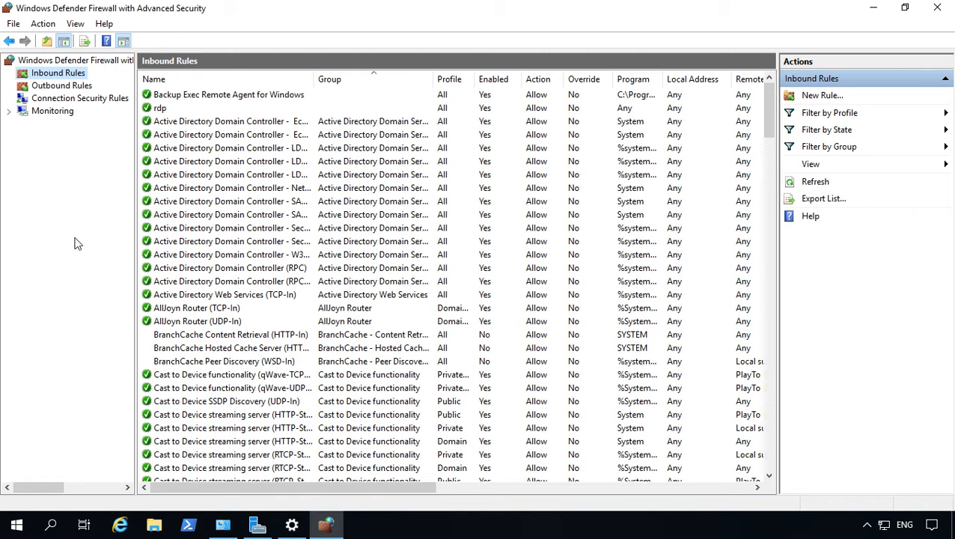
mouse_move(85, 166)
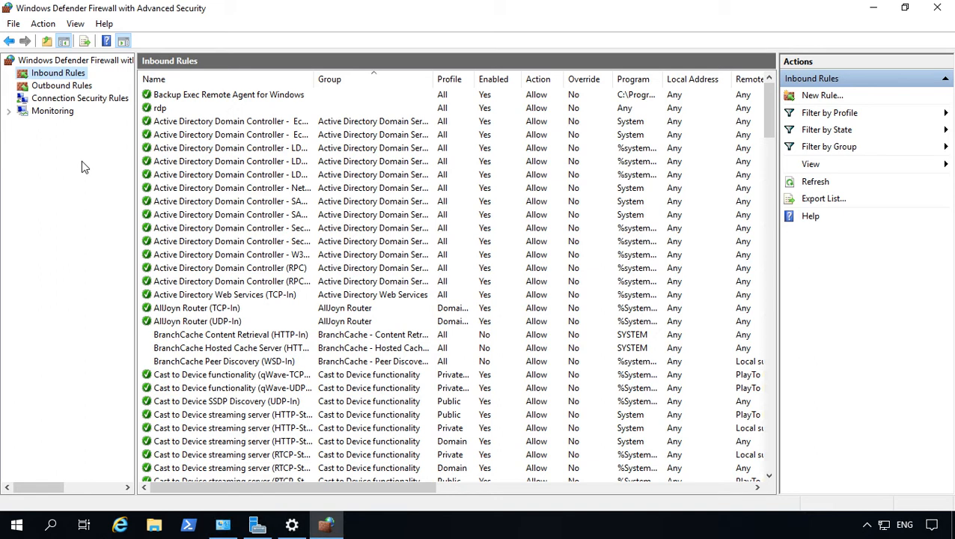
Disable the Cast to Device functionality (qWave-TCP-In) inbound rule.
click(63, 85)
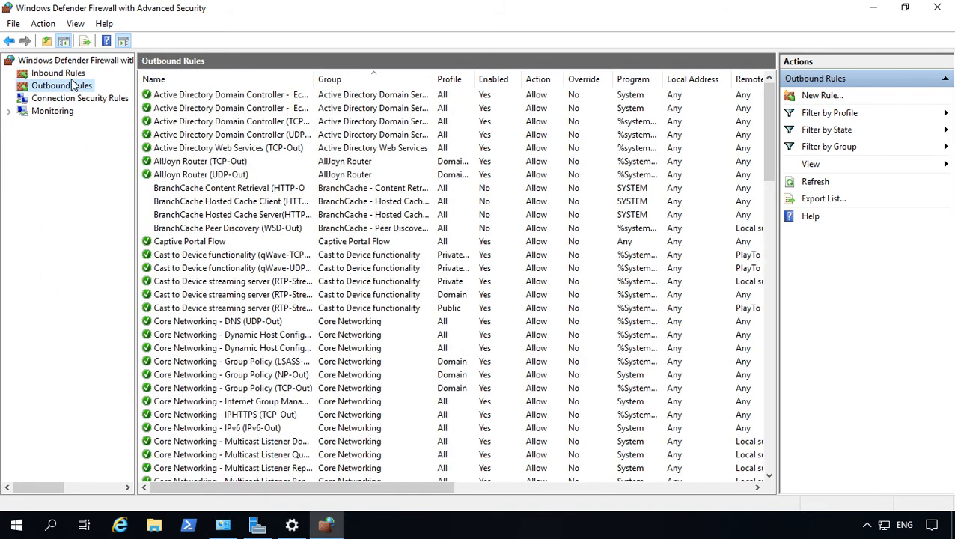
click(57, 72)
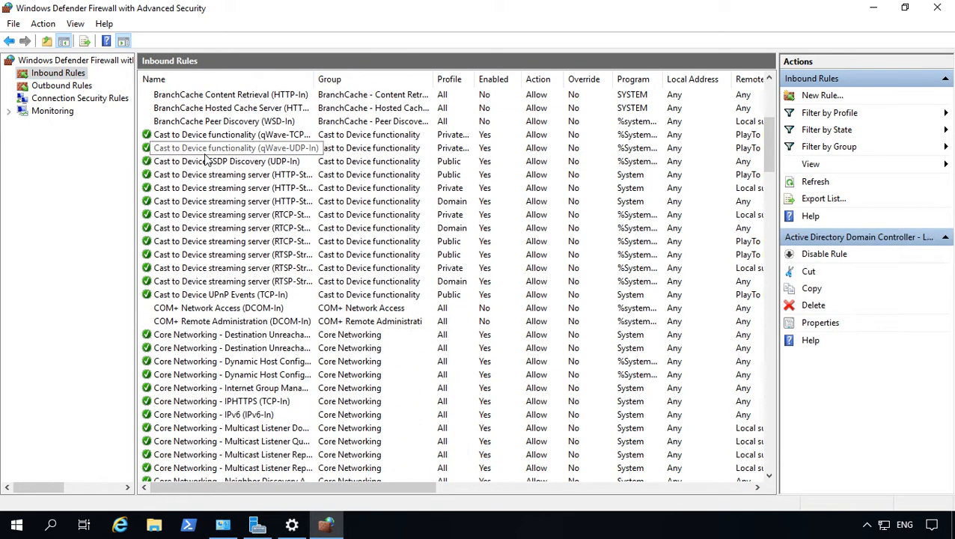
click(232, 148)
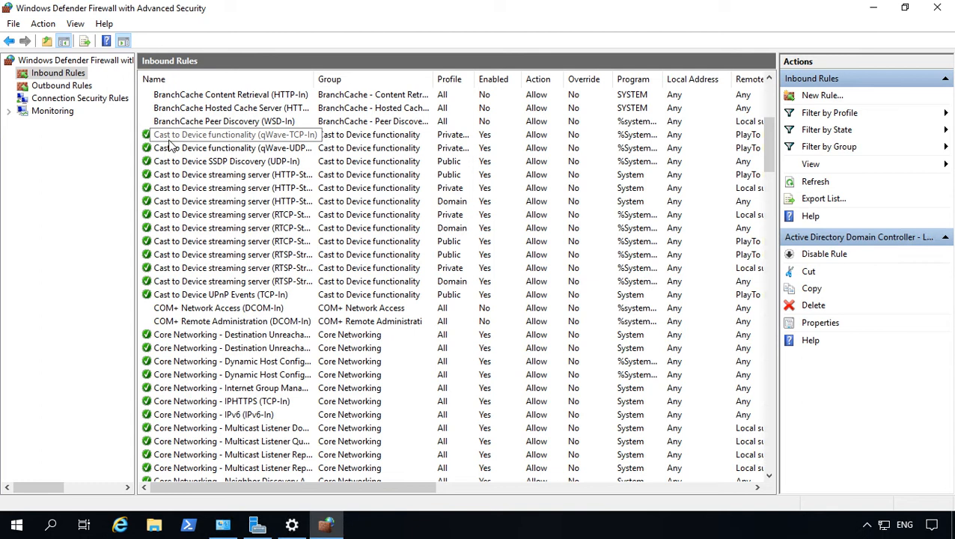
right_click(232, 135)
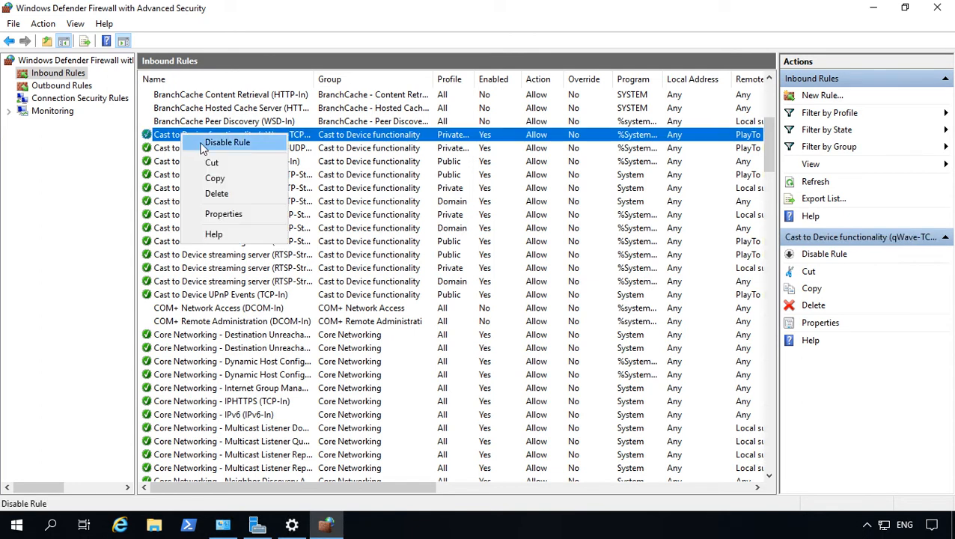
click(227, 142)
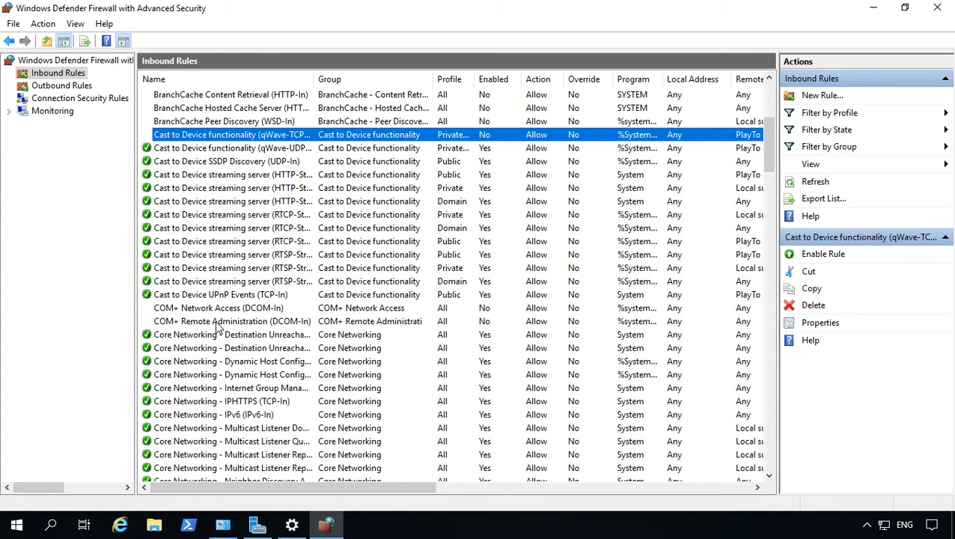
Disable the qWave-UDP and the remaining selected Cast to Device inbound rules.
click(233, 148)
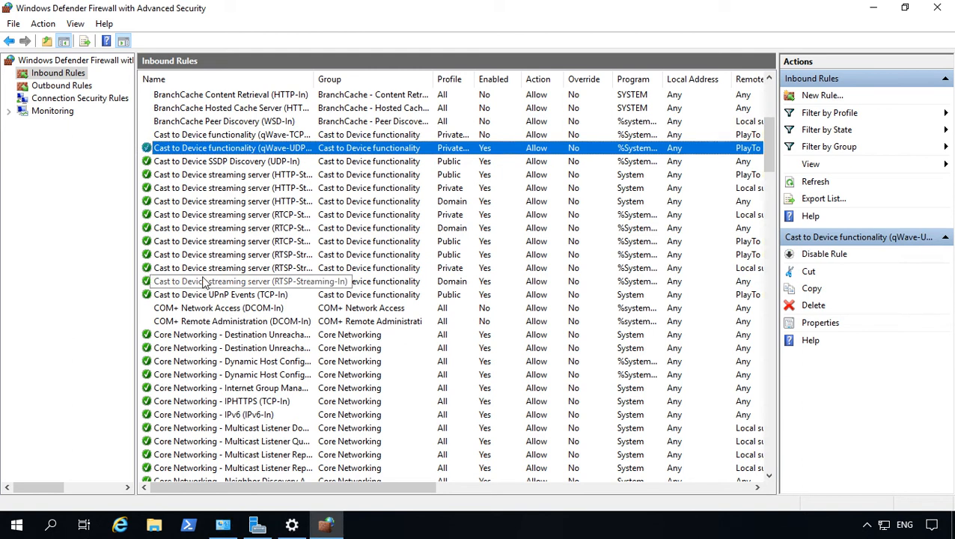
right_click(232, 281)
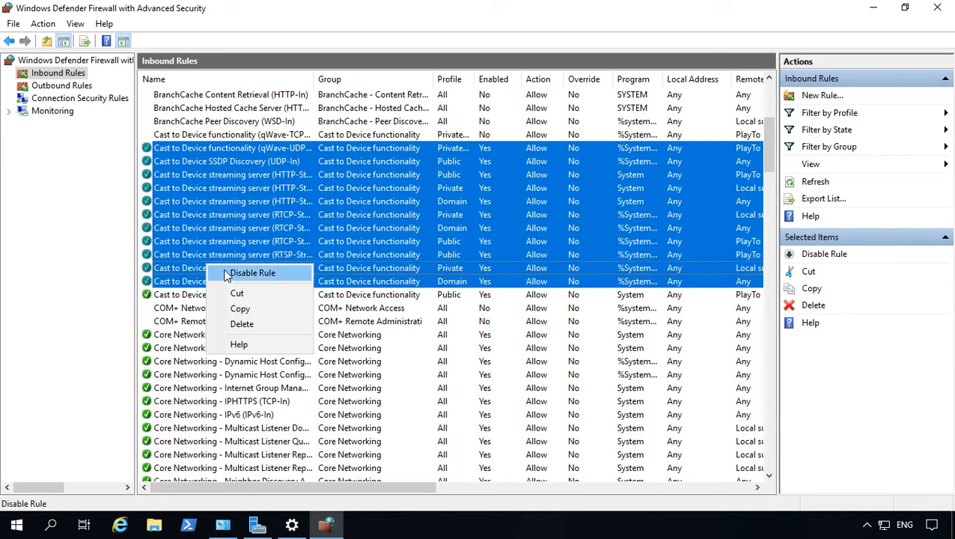
click(252, 272)
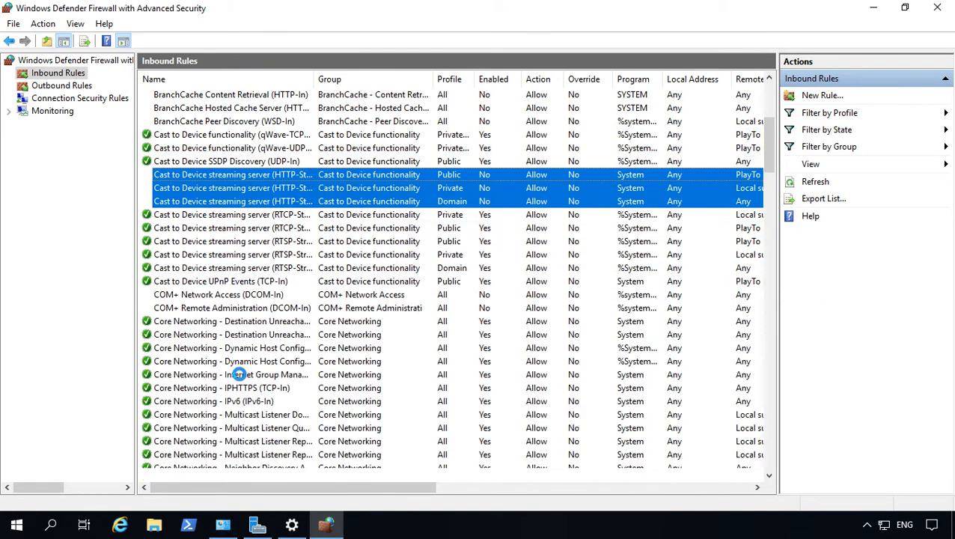
Inspect the HTTP-Streaming-In rule's Protocols and Ports settings: TCP, local port 10246.
click(234, 201)
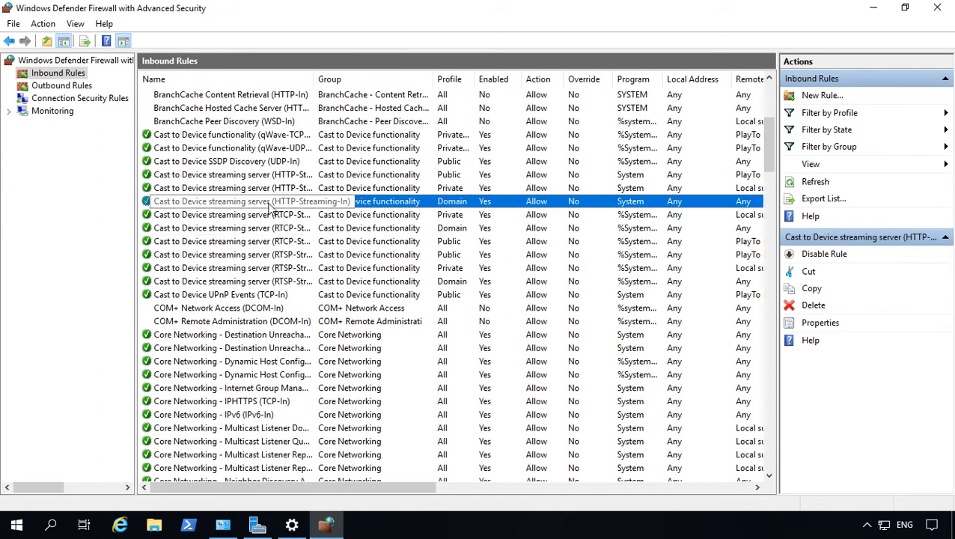
double_click(252, 201)
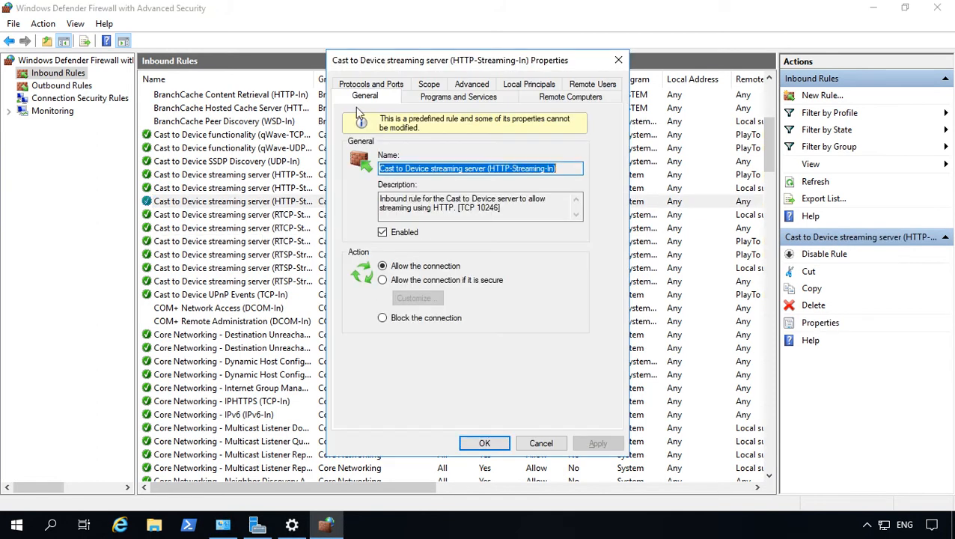
click(371, 96)
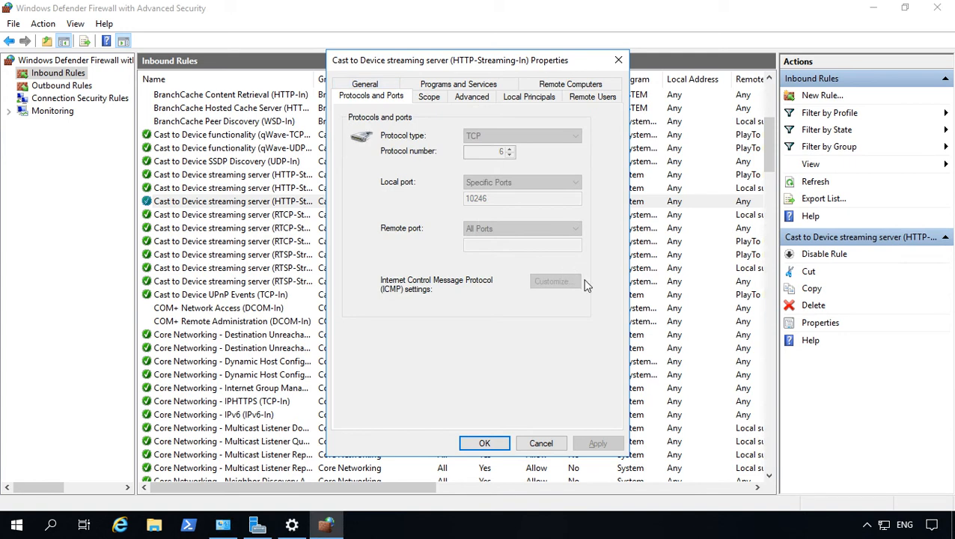
mouse_move(502, 207)
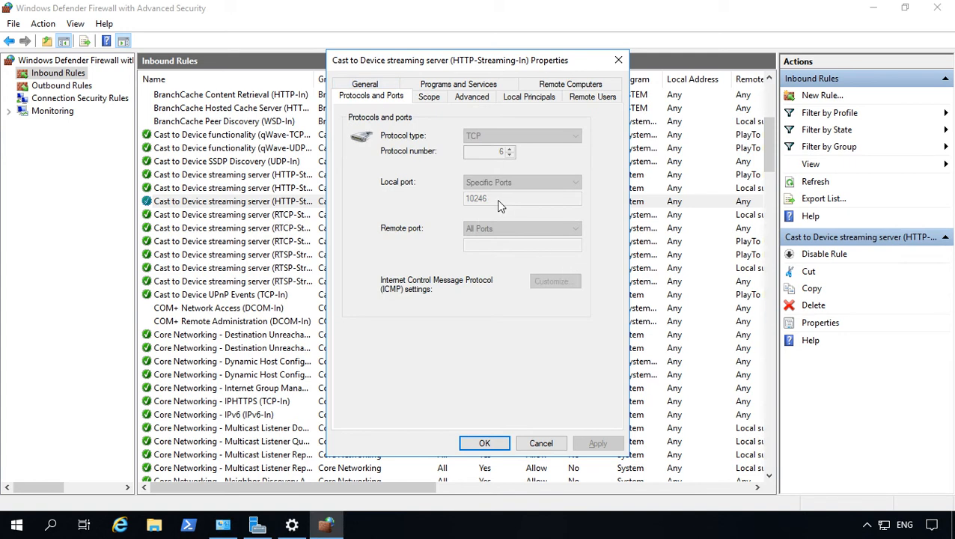
mouse_move(530, 380)
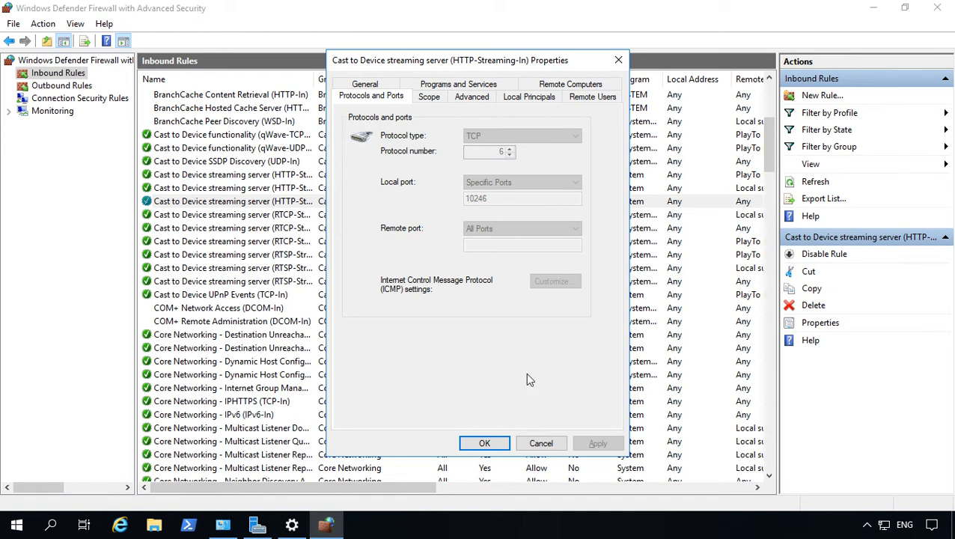
mouse_move(479, 171)
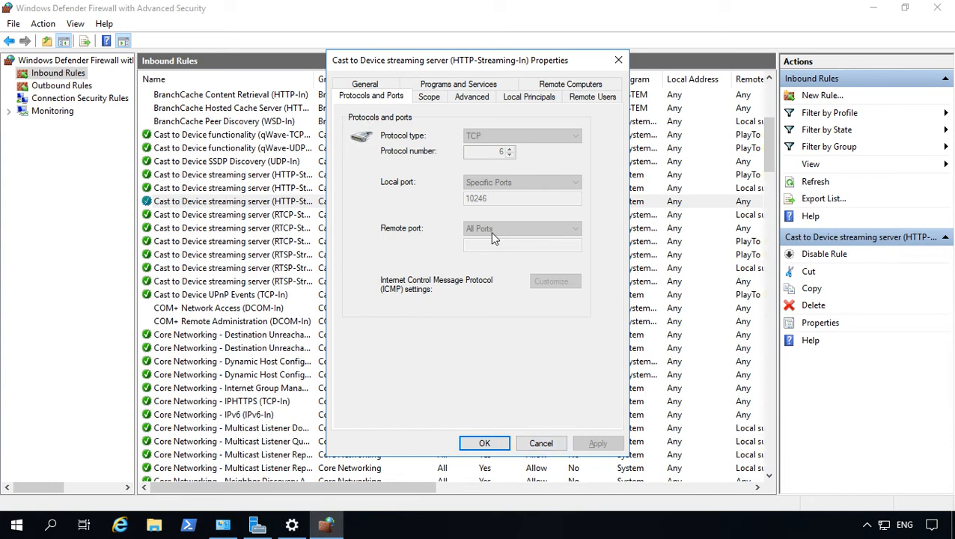
mouse_move(390, 195)
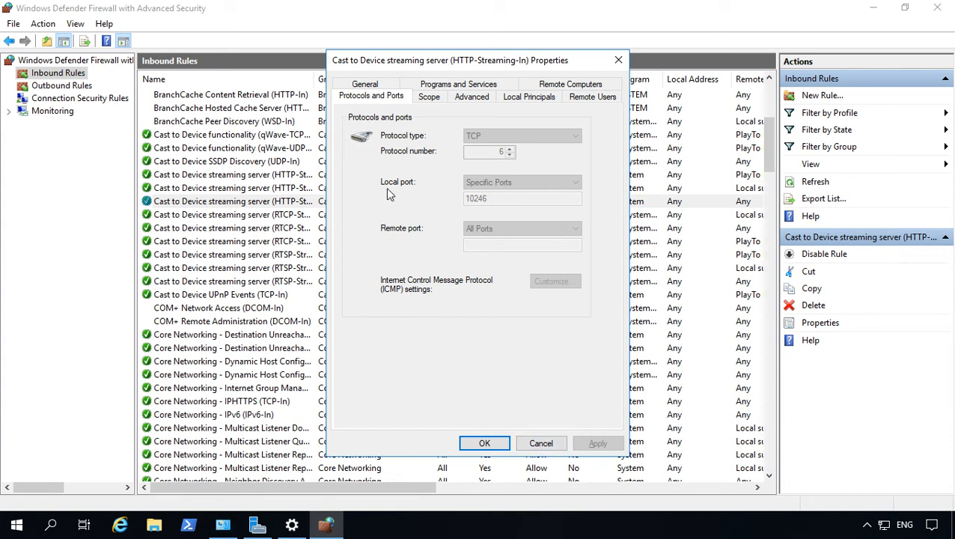
mouse_move(418, 196)
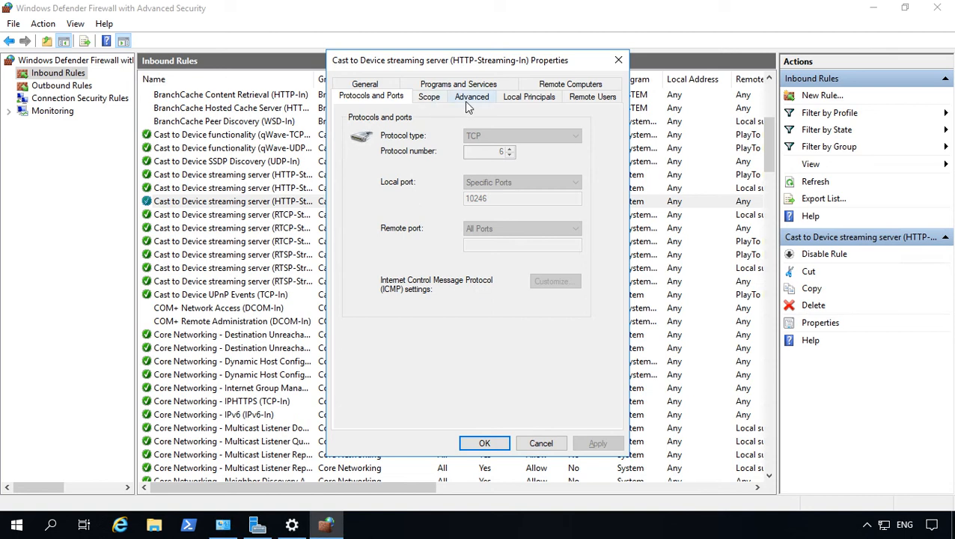
Set the HTTP-Streaming-In rule's Edge traversal to Allow edge traversal on the Advanced tab.
click(472, 96)
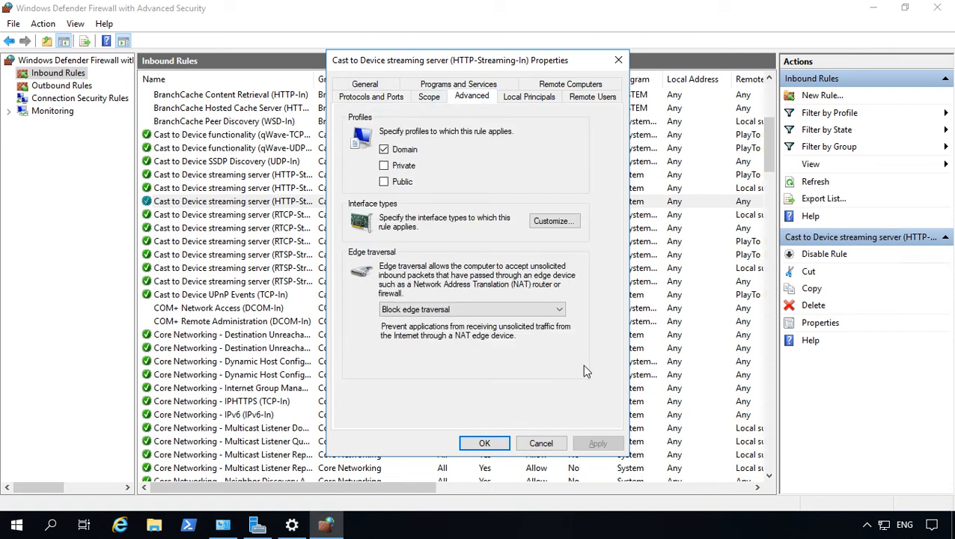
click(472, 308)
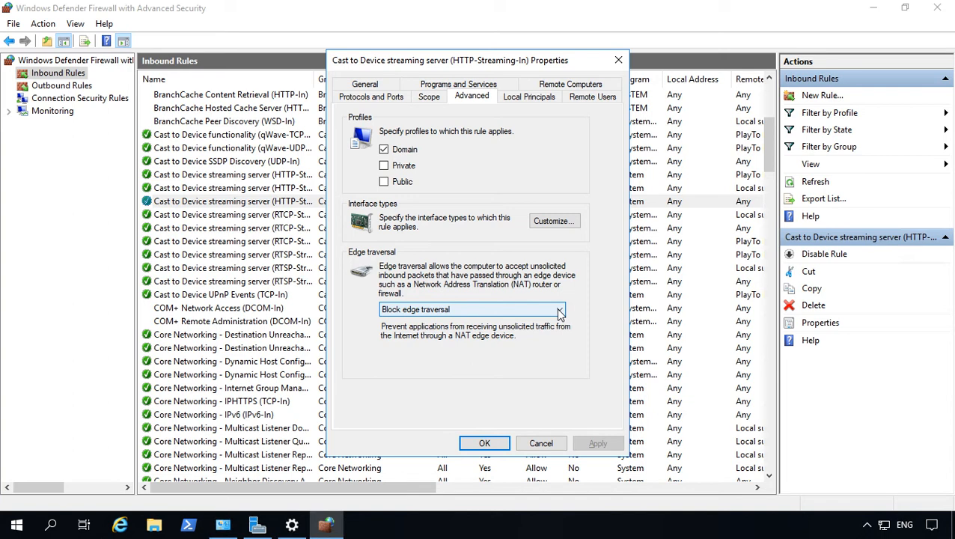
click(560, 309)
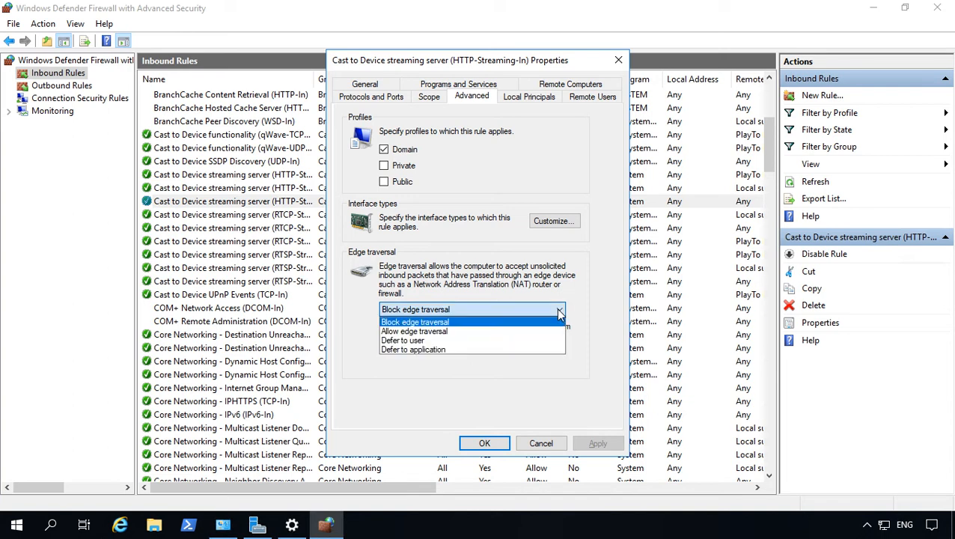
click(416, 308)
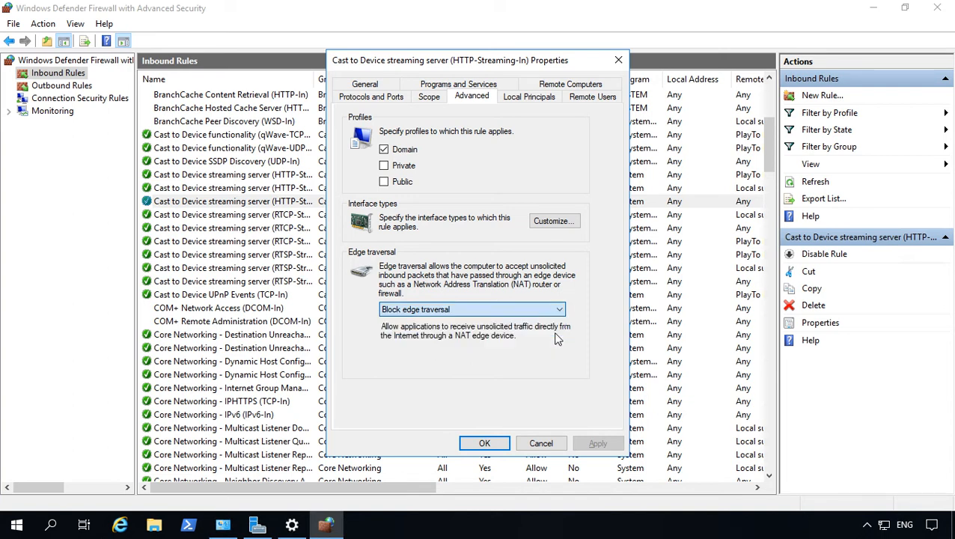
click(471, 308)
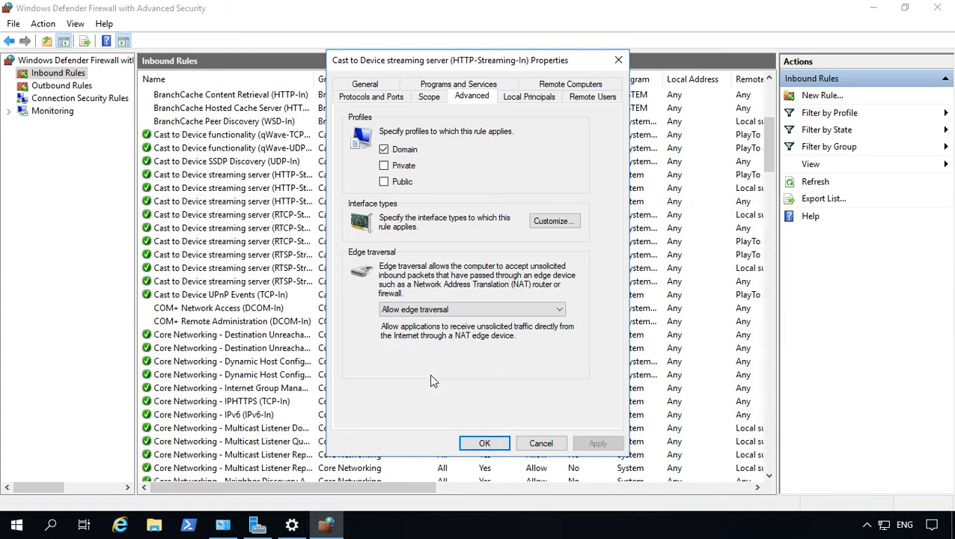
mouse_move(458, 374)
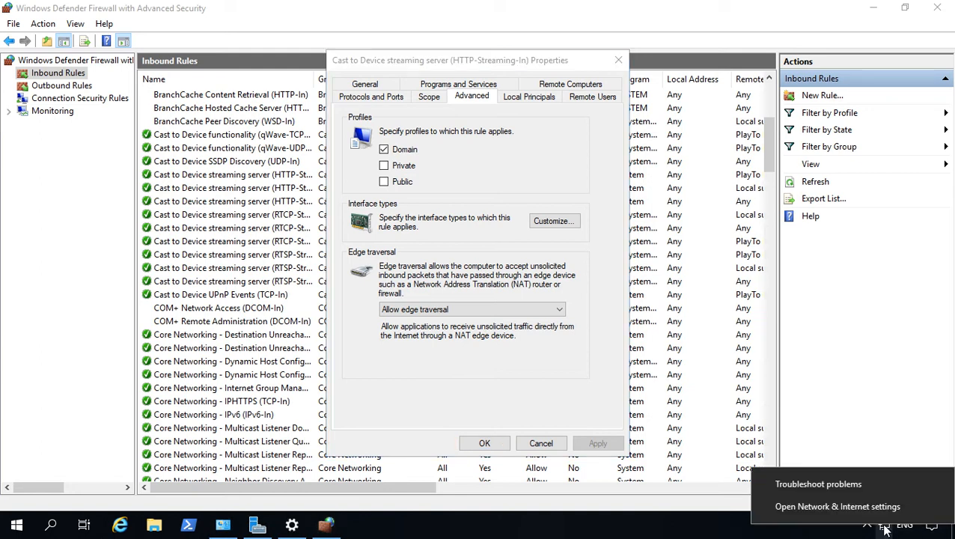
Confirm in Network and Sharing Center that Network 2 is a Public network over Ethernet.
click(837, 506)
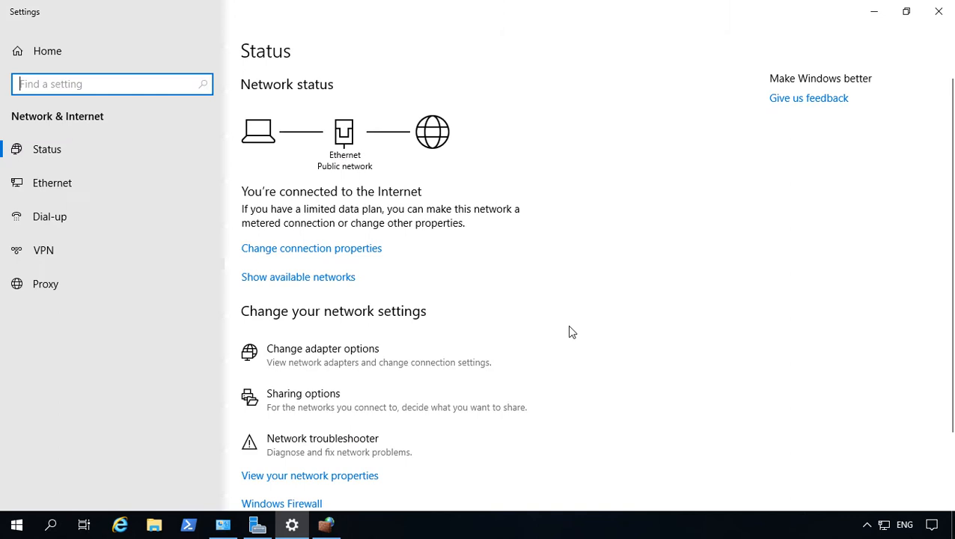
scroll(down, 3)
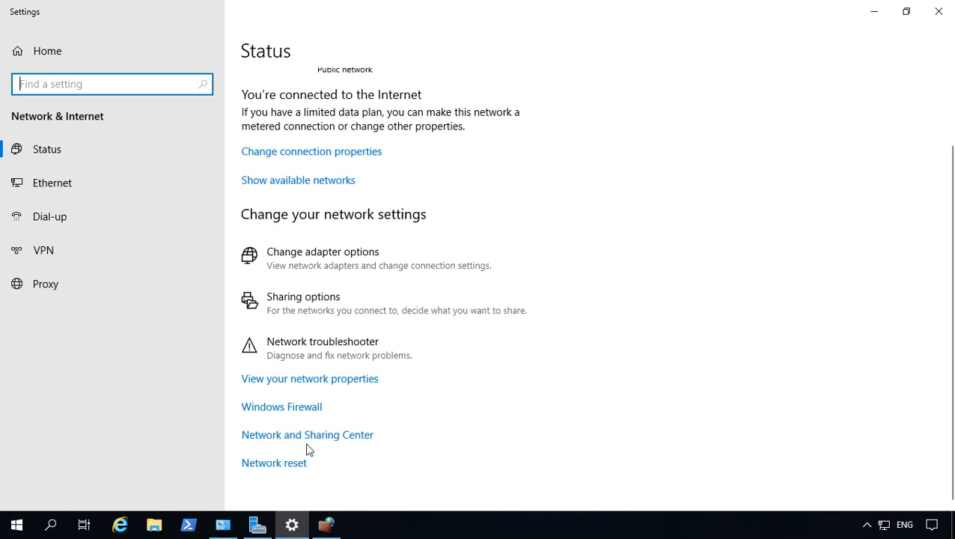
click(307, 434)
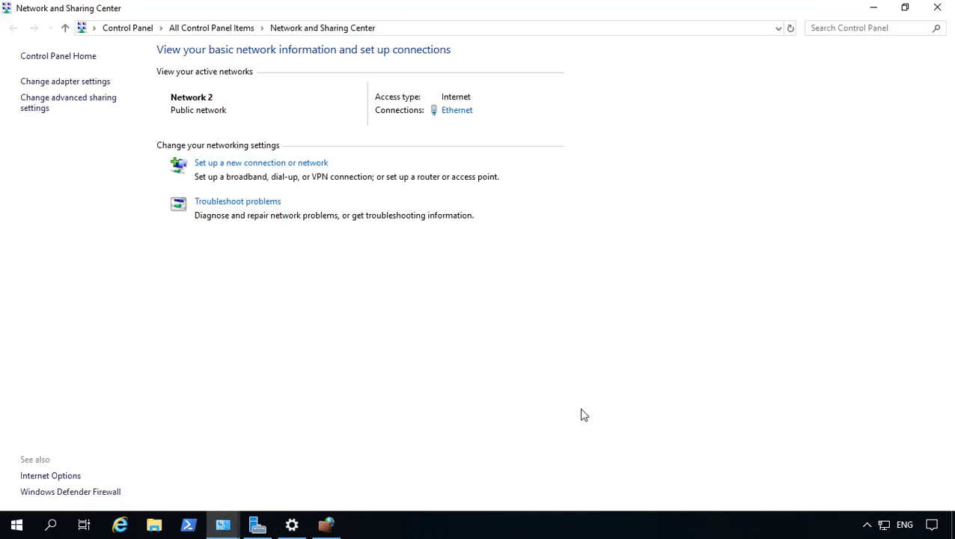
mouse_move(168, 126)
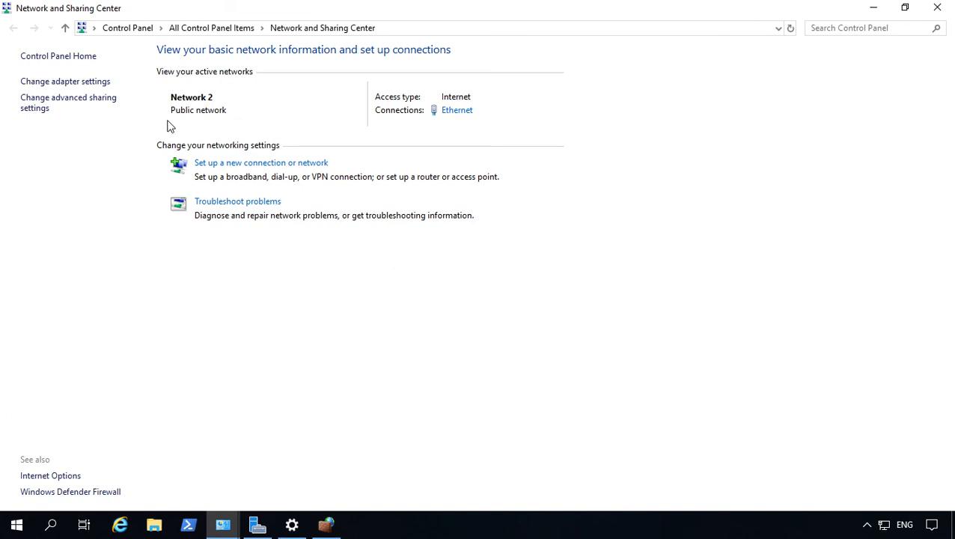
mouse_move(218, 120)
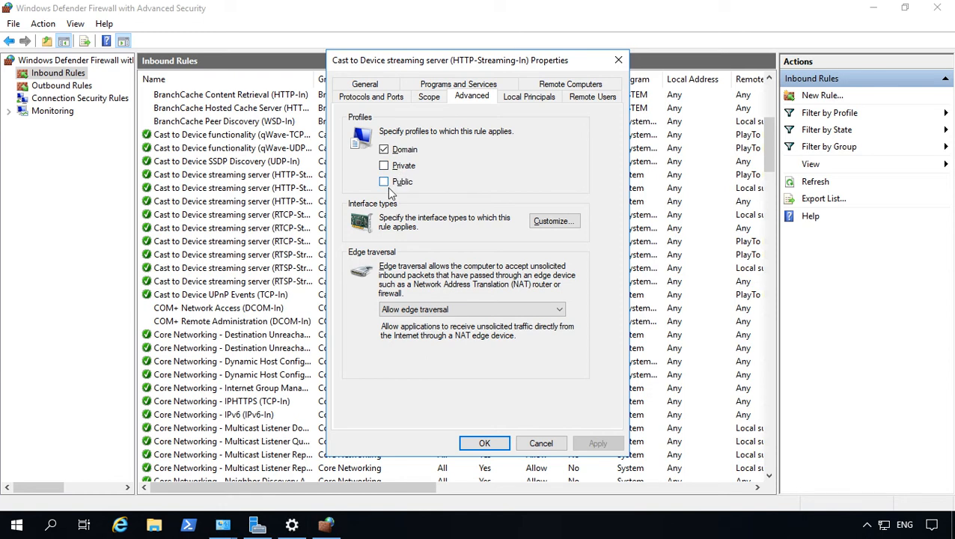
Add the Public profile to the HTTP-Streaming-In rule and save it with OK.
click(384, 181)
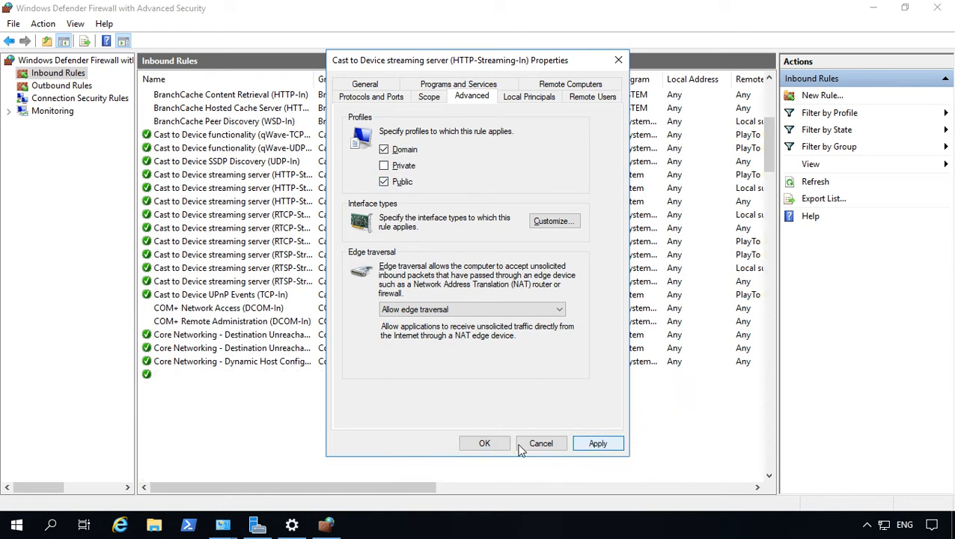
click(485, 443)
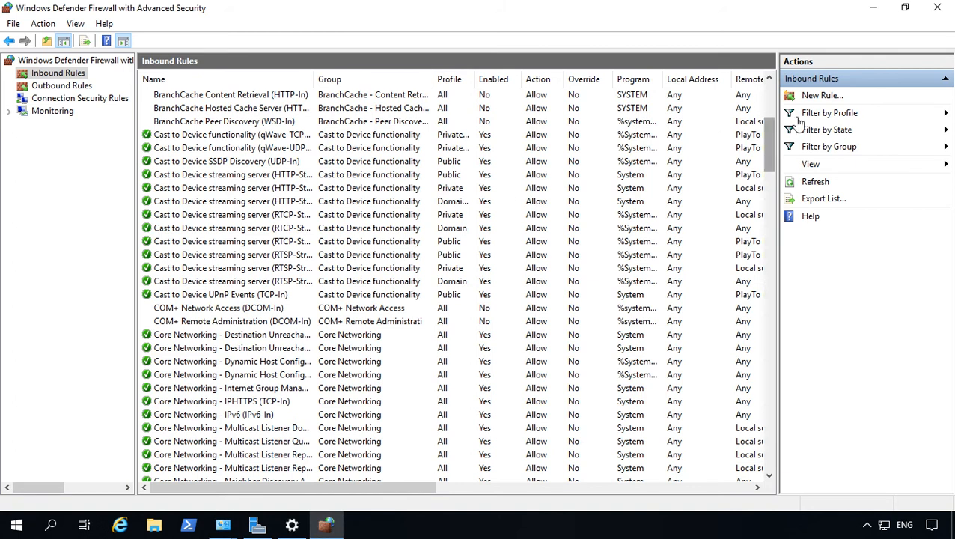
click(822, 96)
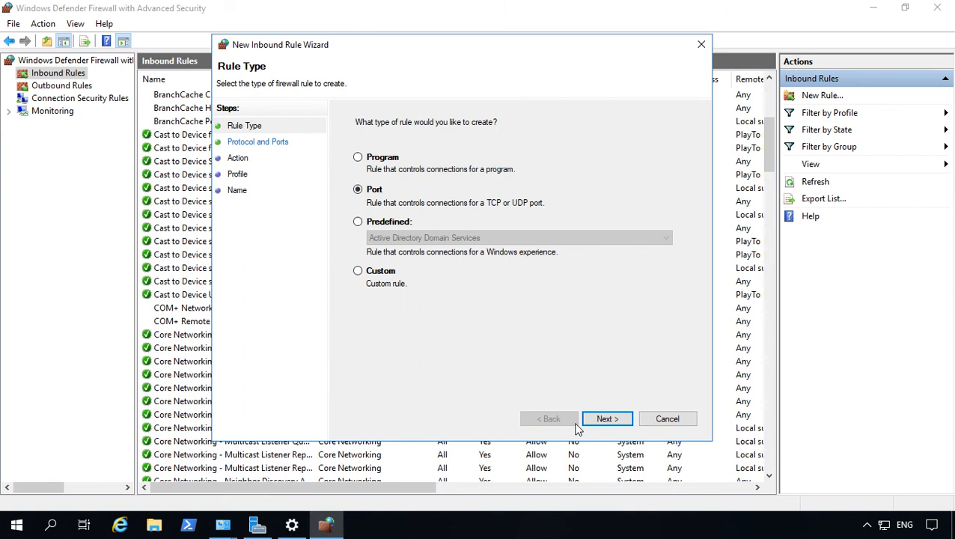
Build a Port rule allowing TCP 55555 with Allow action on all three profiles.
click(607, 420)
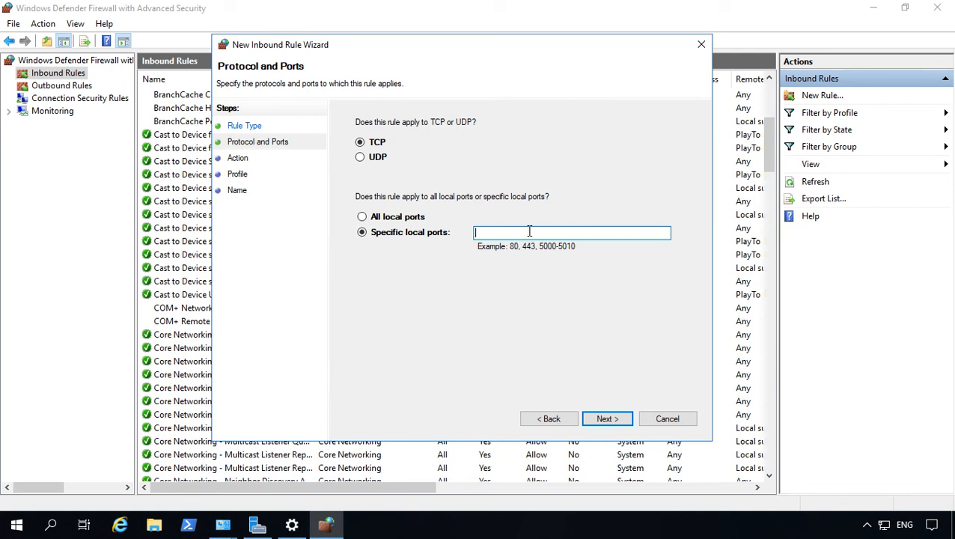
text(55555)
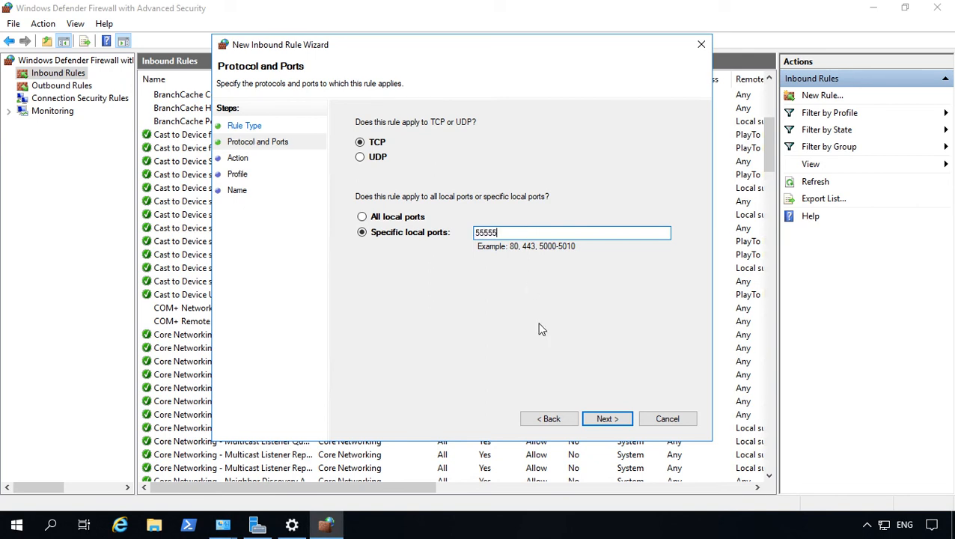
click(607, 419)
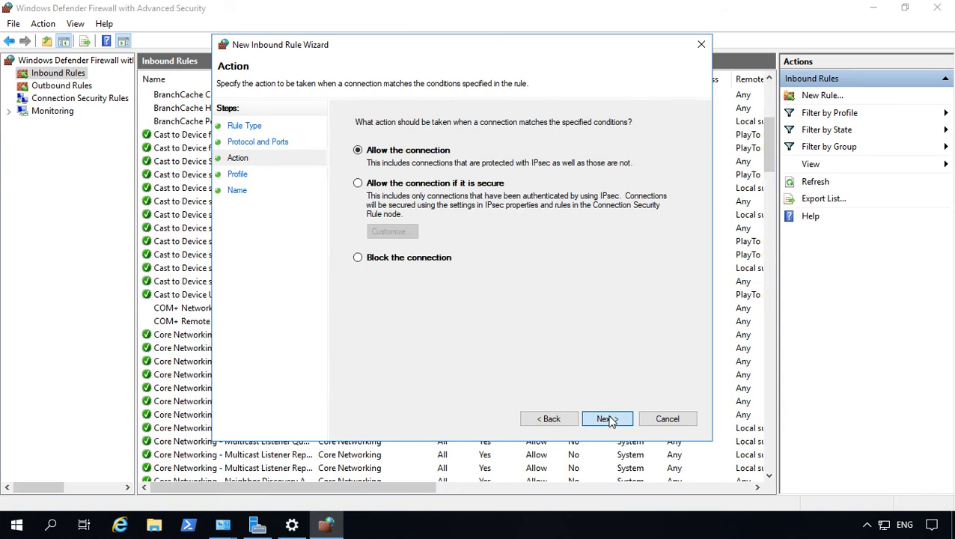
click(607, 419)
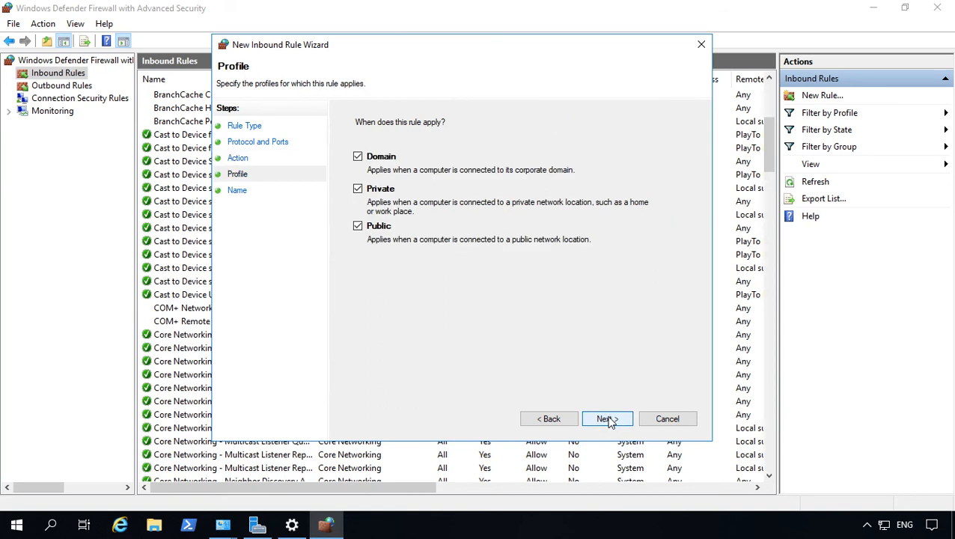
click(606, 419)
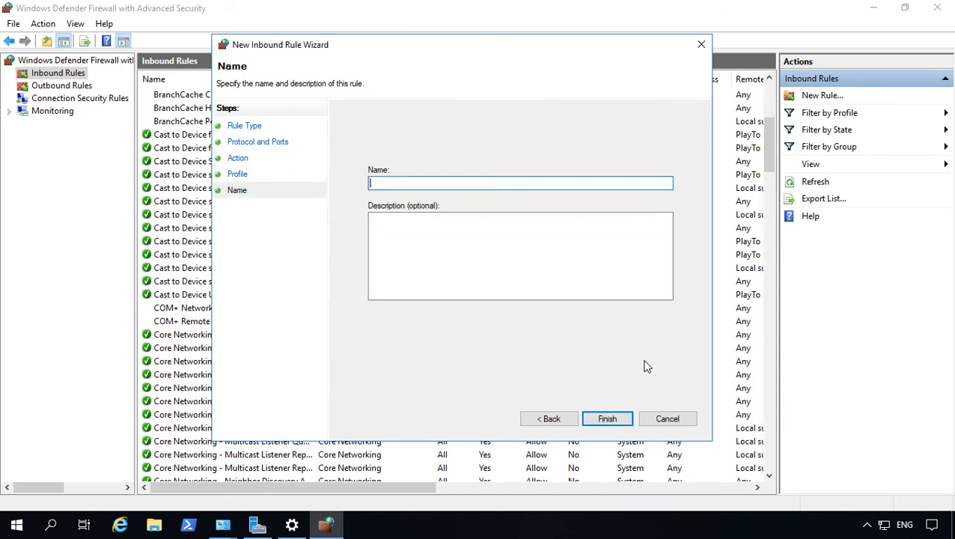
Name the new inbound rule 'The 5 rule' and finish creating it.
text(The 5)
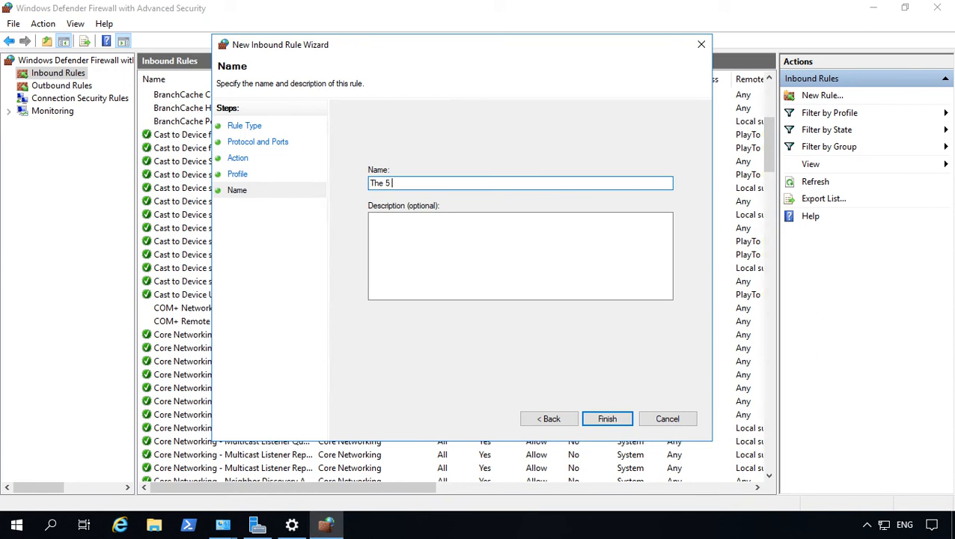
text(rule)
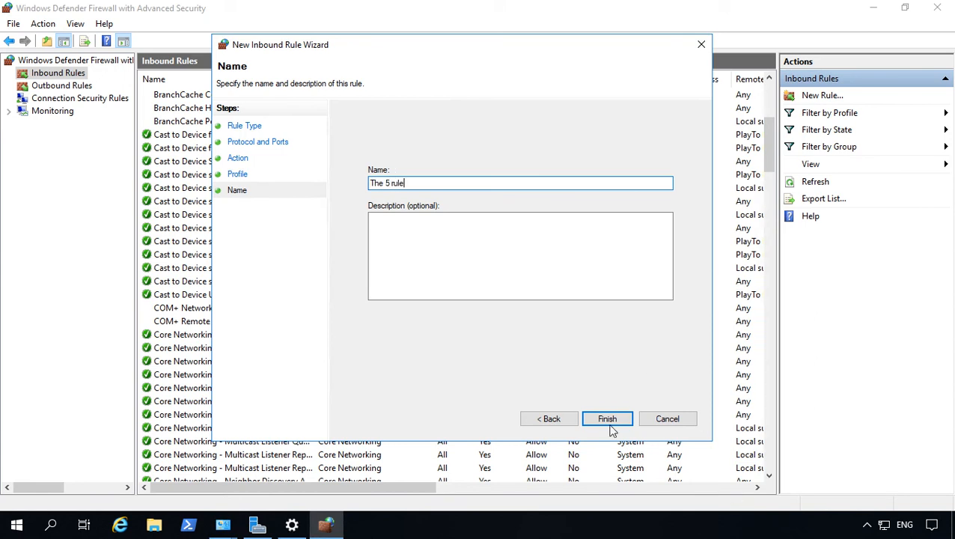
click(608, 419)
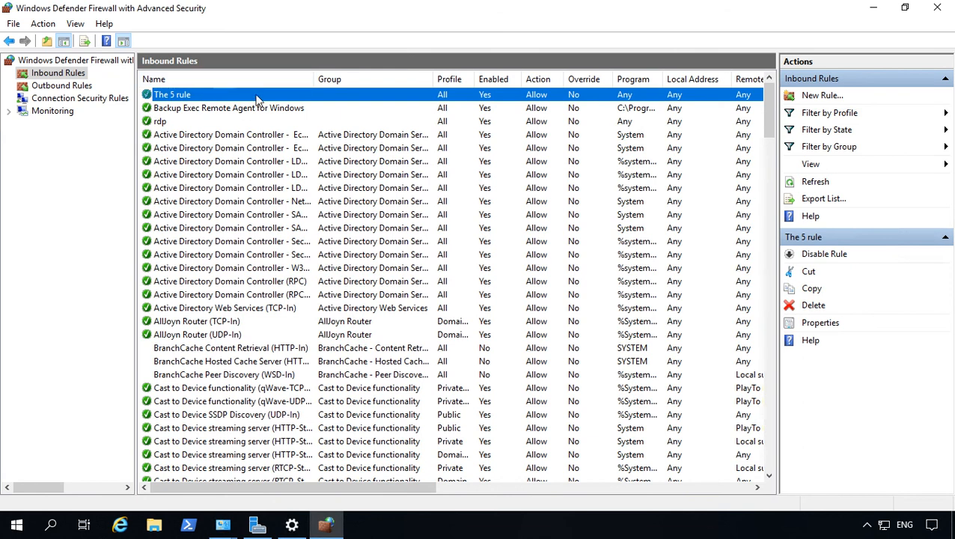
Edit The 5 rule's local ports, dismissing the invalid-port warning for 6666, and save as '1, 55555'.
double_click(173, 94)
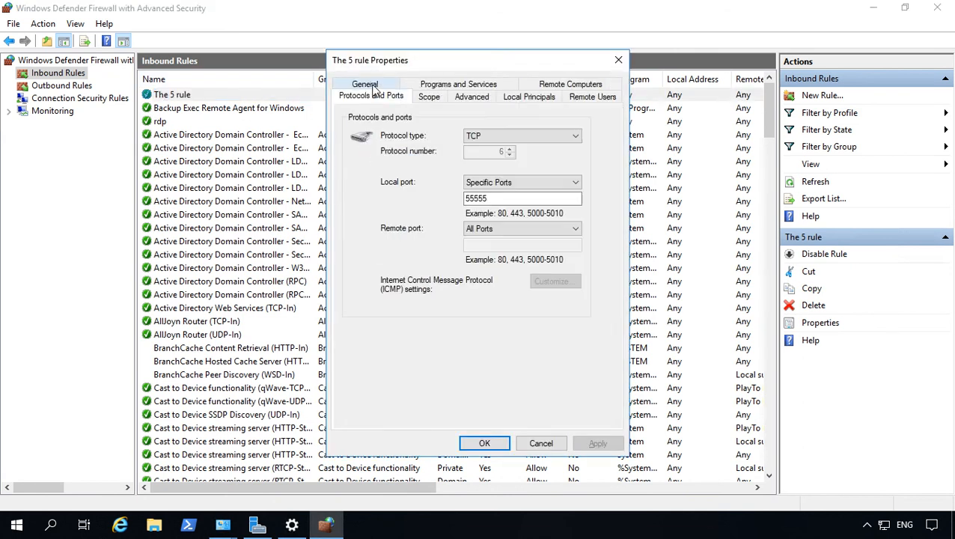
click(523, 197)
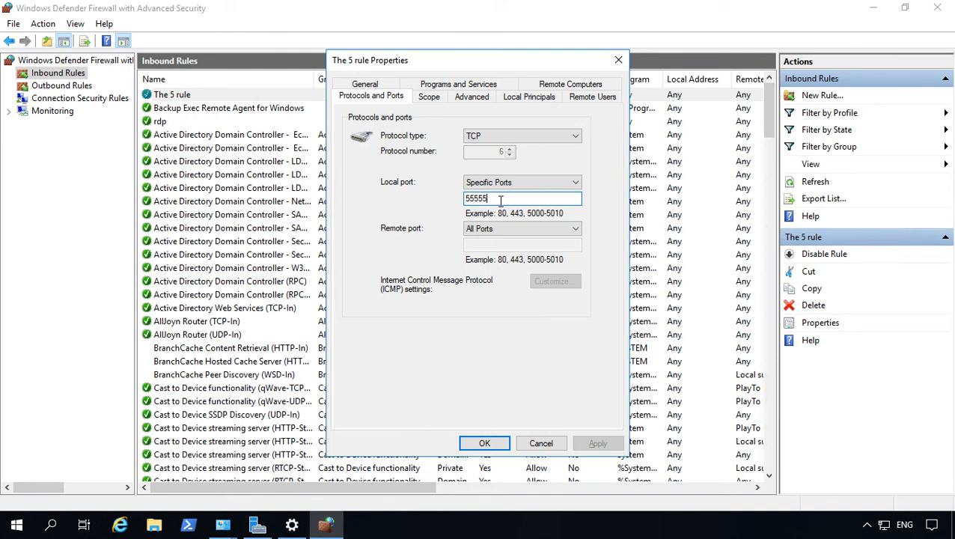
text(,)
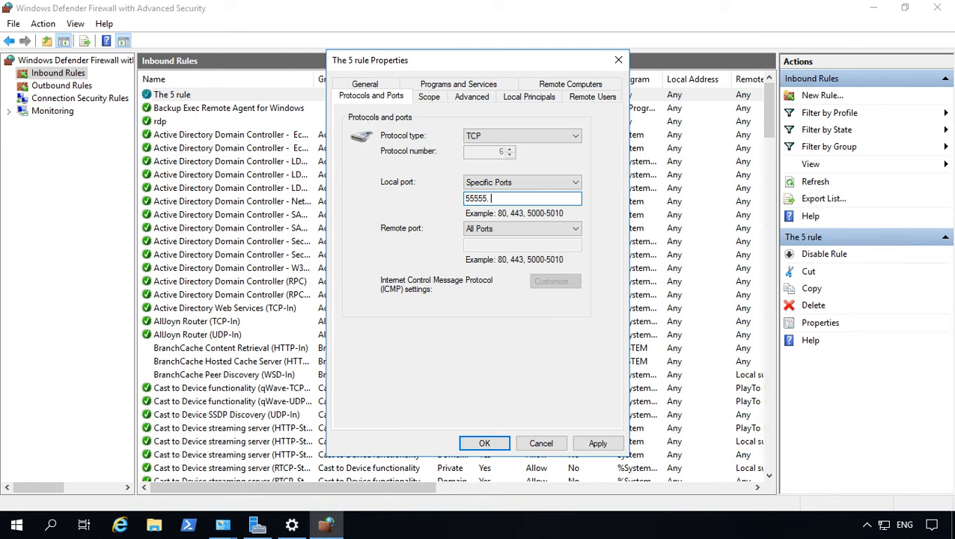
text(6666)
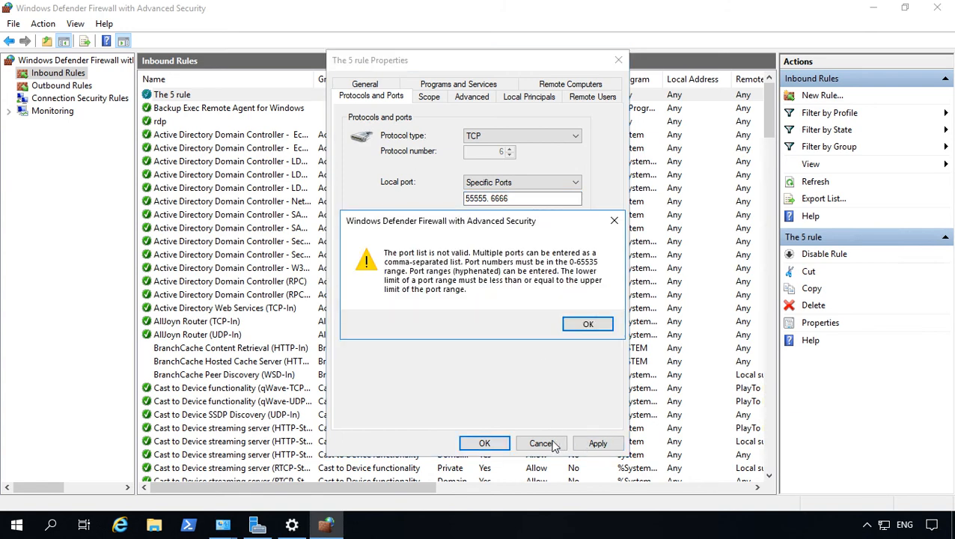
click(587, 323)
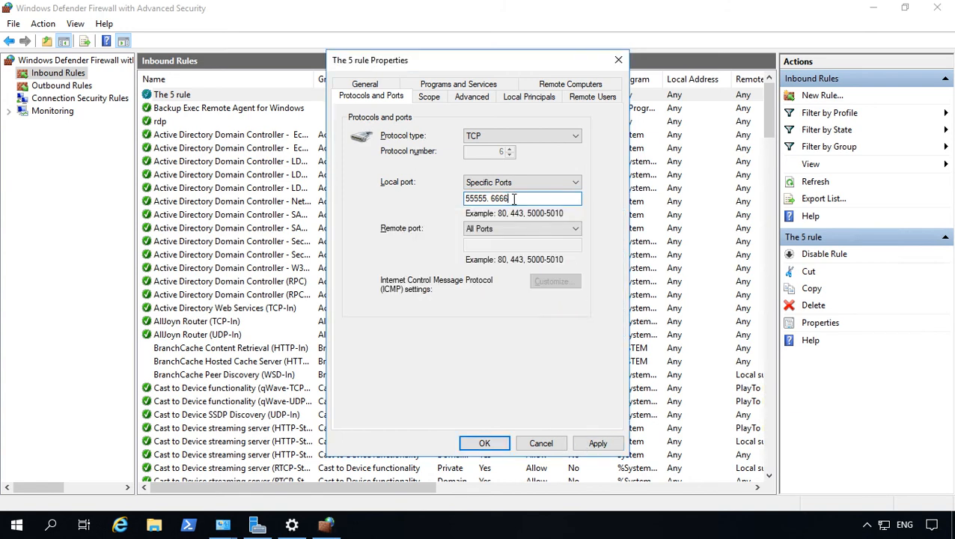
key(BackSpace)
text(1, 55555)
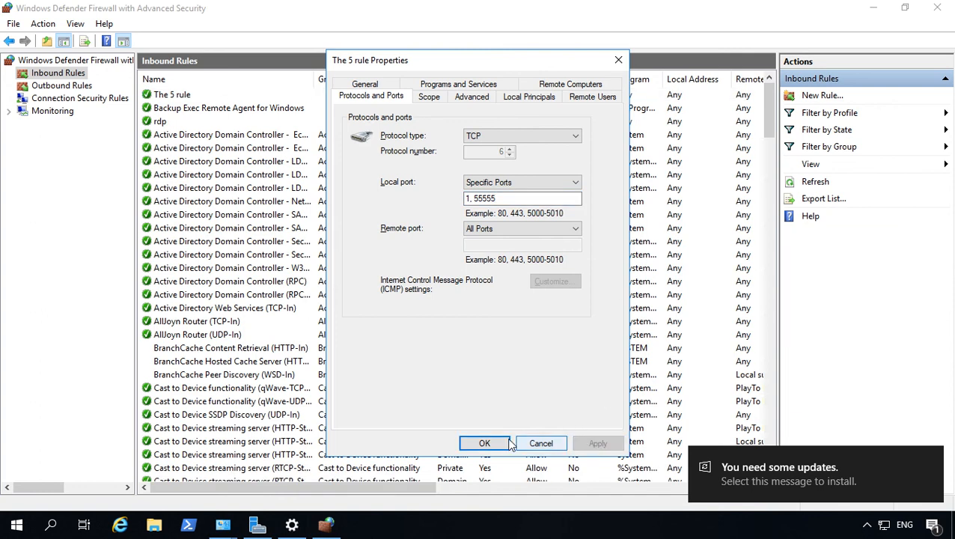
click(485, 443)
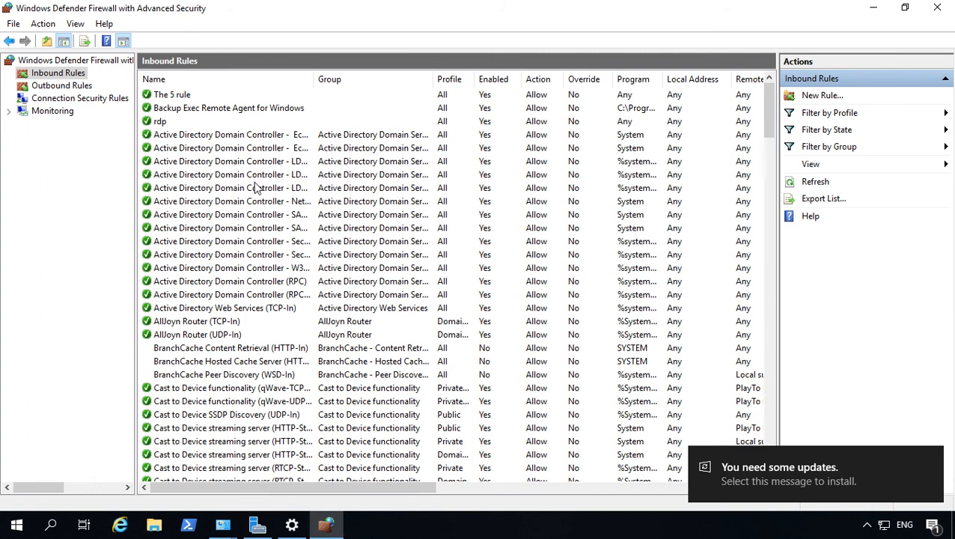
Delete The 5 rule with confirmation and switch to the Outbound Rules list.
click(172, 94)
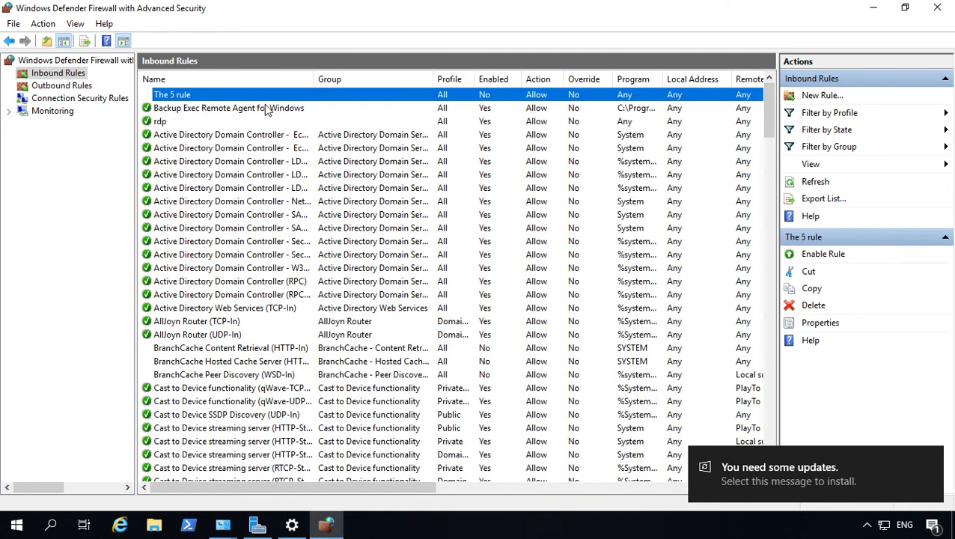
click(813, 305)
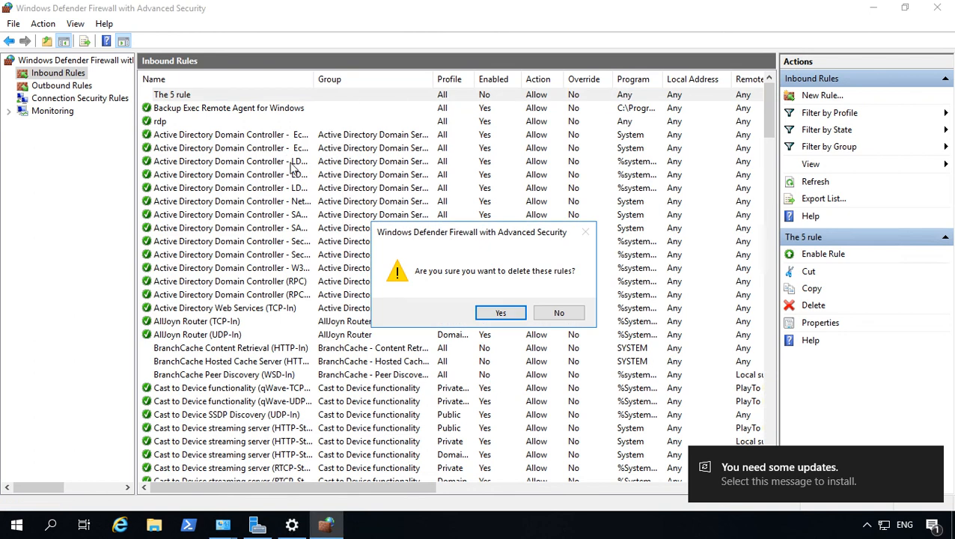
click(500, 313)
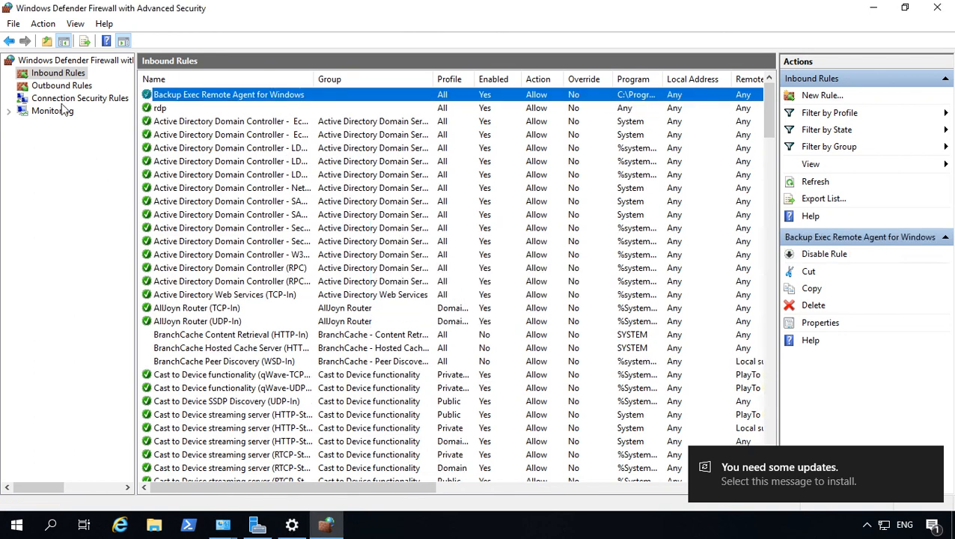
click(61, 86)
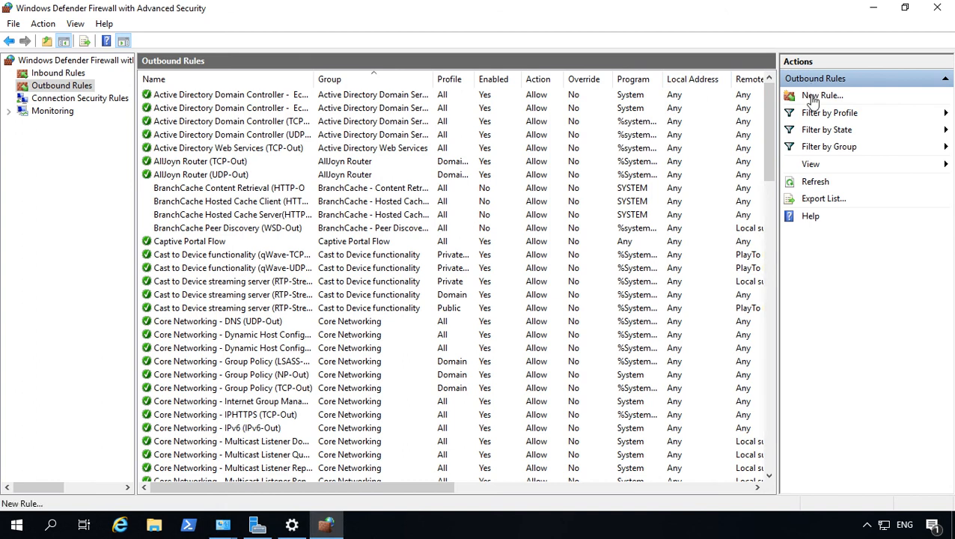
Start a port-based outbound rule blocking TCP remote port 25 on all profiles.
click(822, 96)
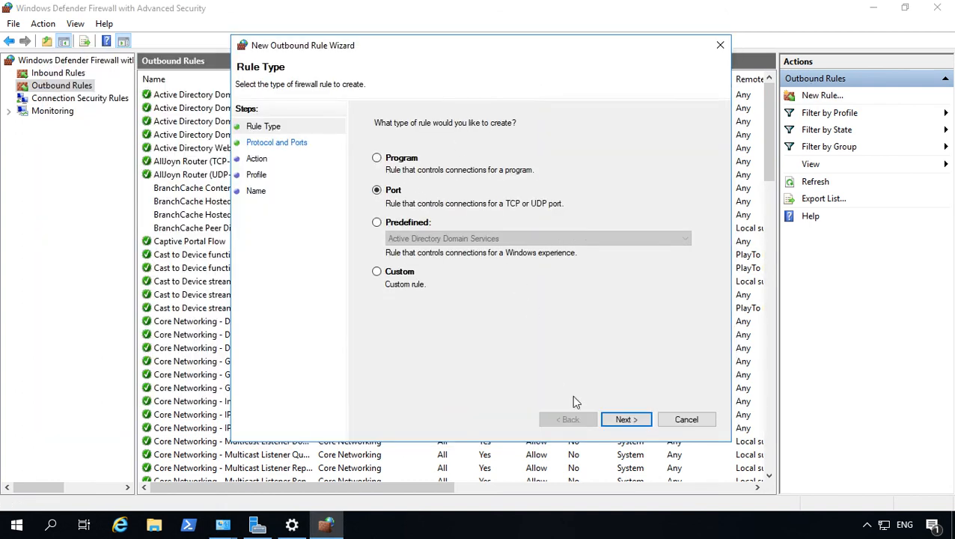
click(626, 419)
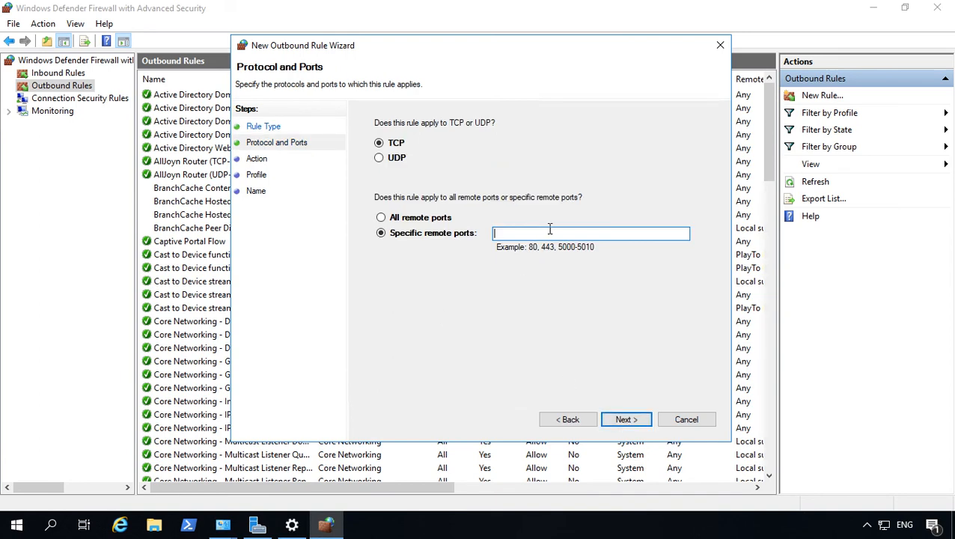
text(25)
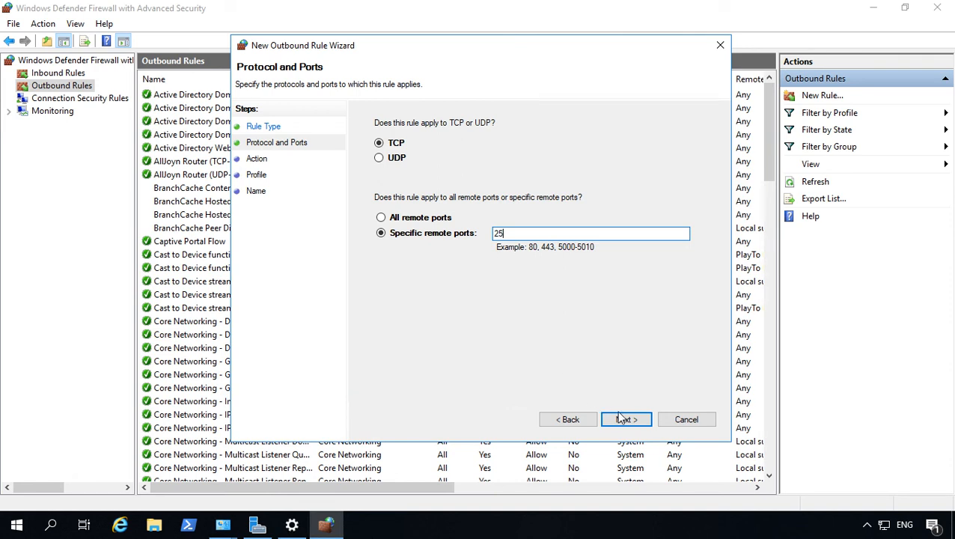
click(625, 419)
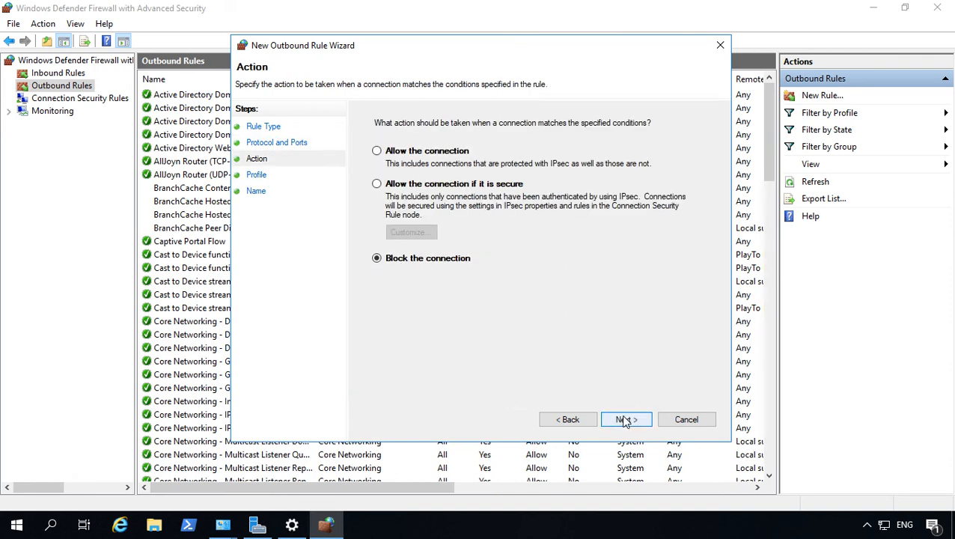
click(626, 419)
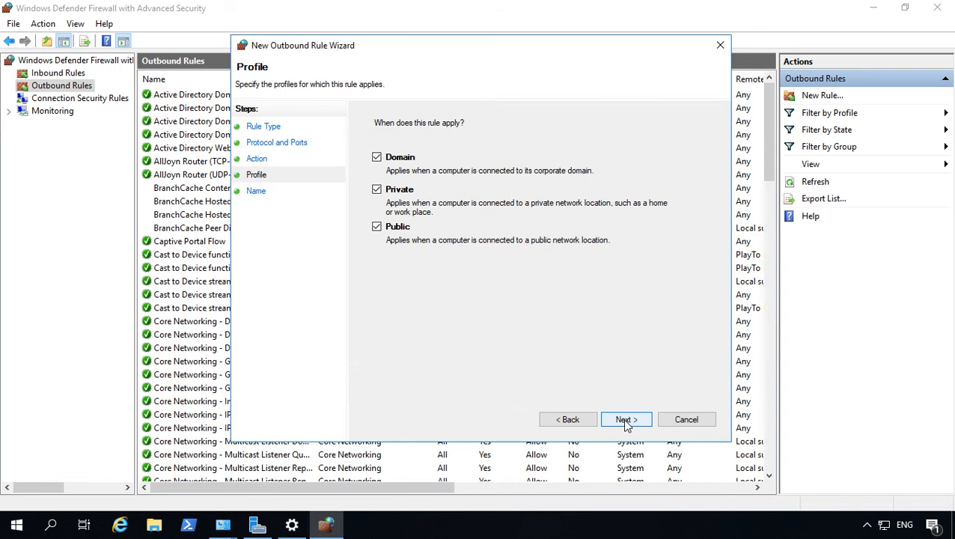
click(626, 419)
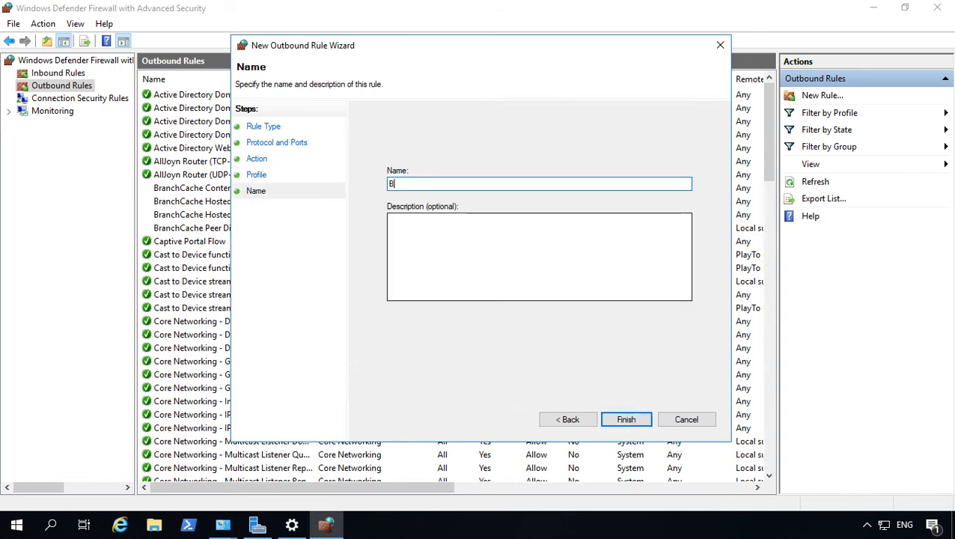
Name the rule 'Block SMTP Outbound' and finish creating it.
text(lock)
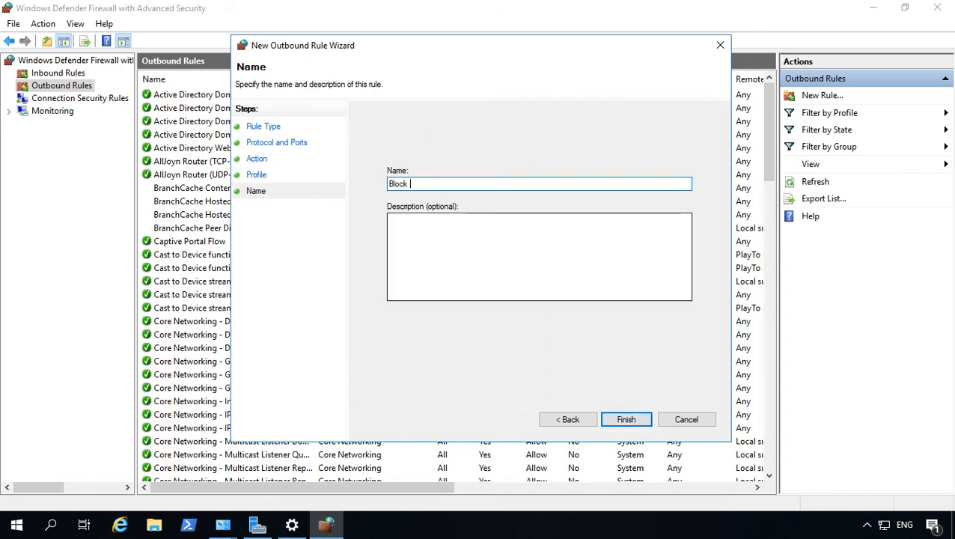
text(SMTP)
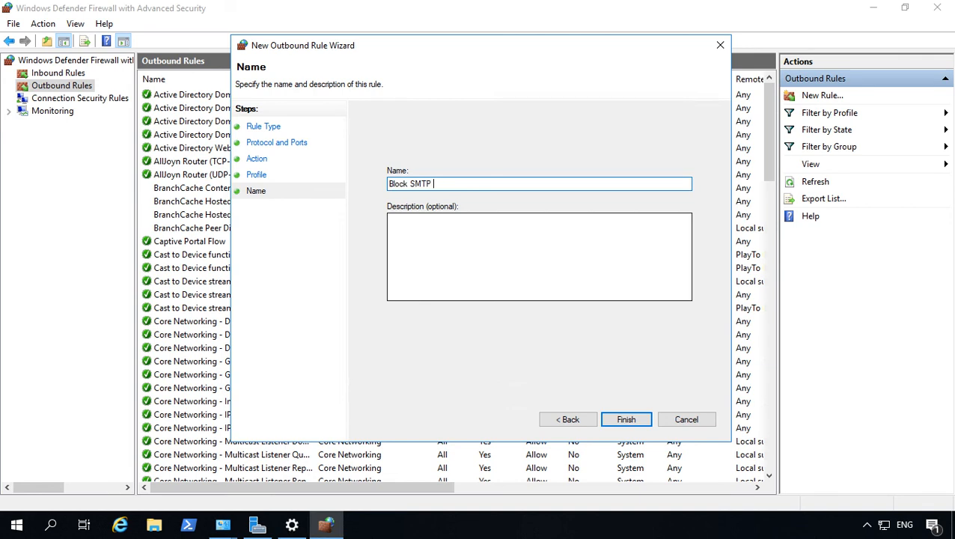
text(Outbound)
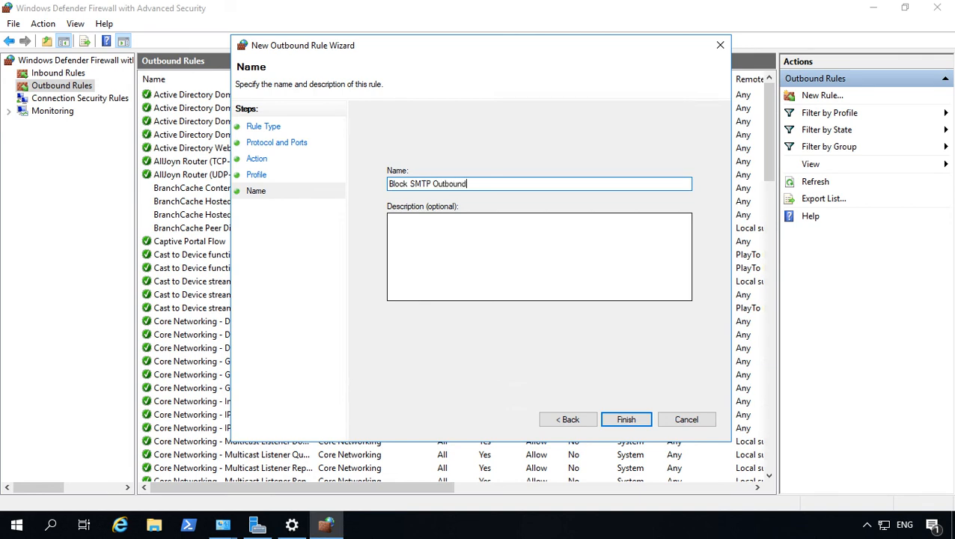
click(625, 419)
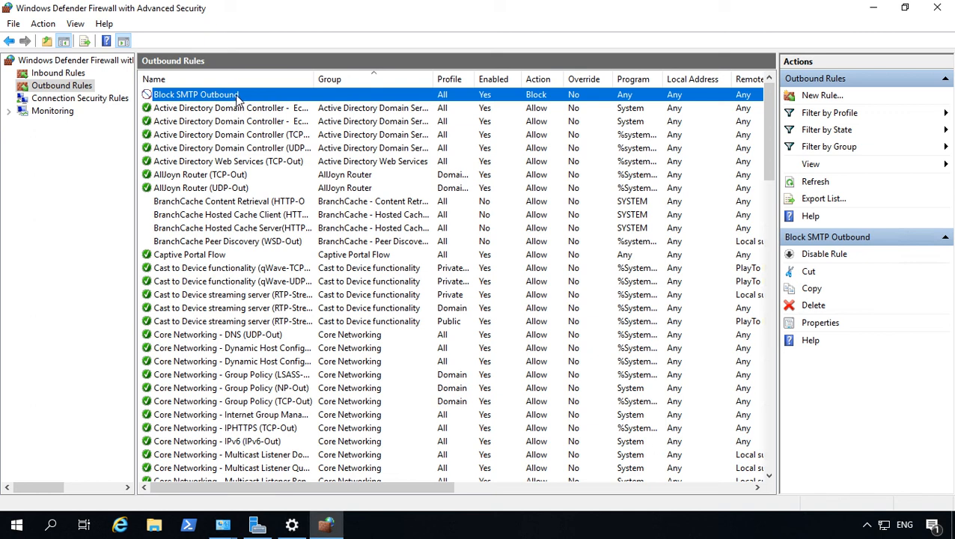
mouse_move(258, 99)
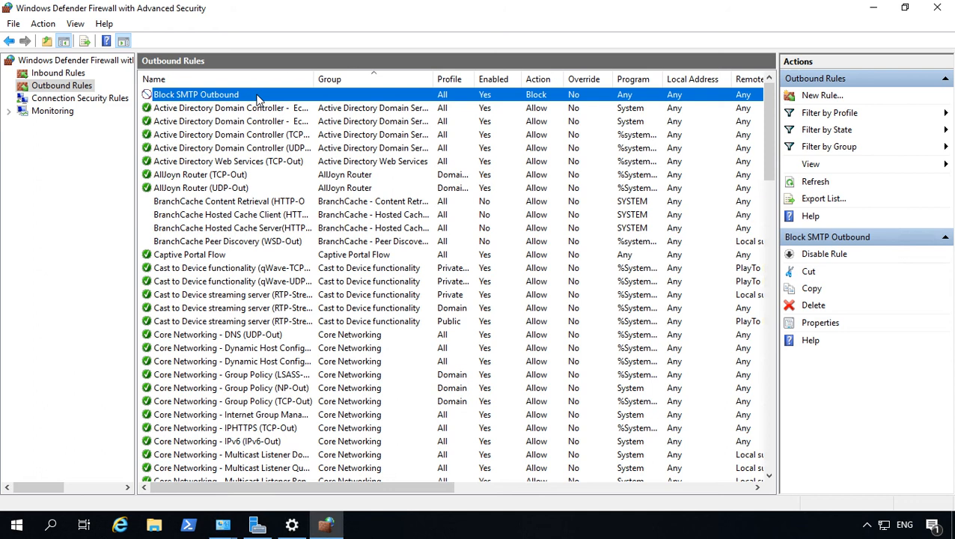
mouse_move(419, 250)
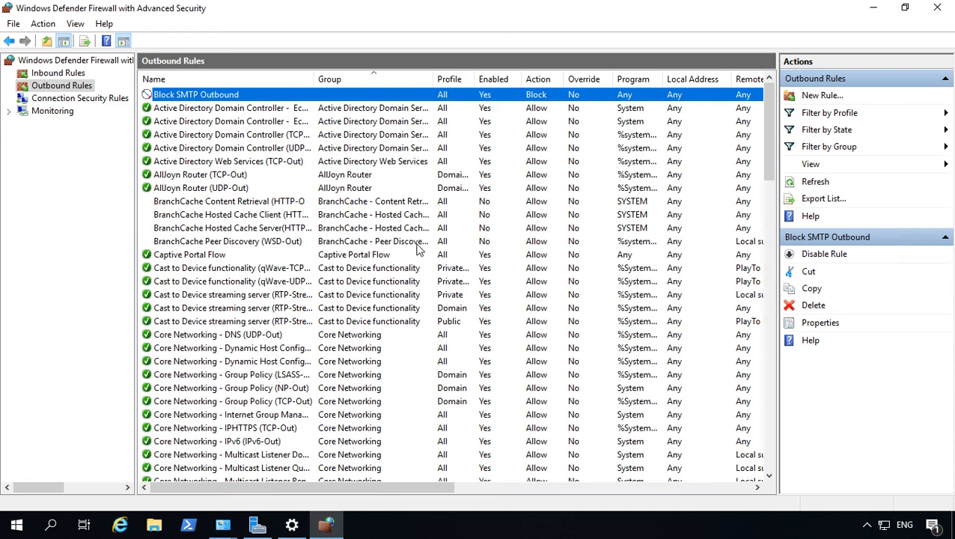
mouse_move(422, 260)
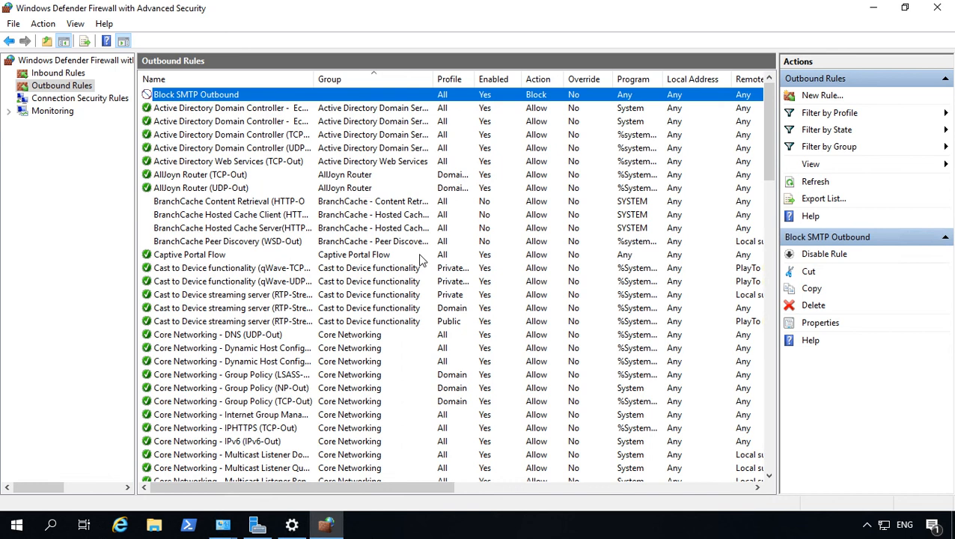